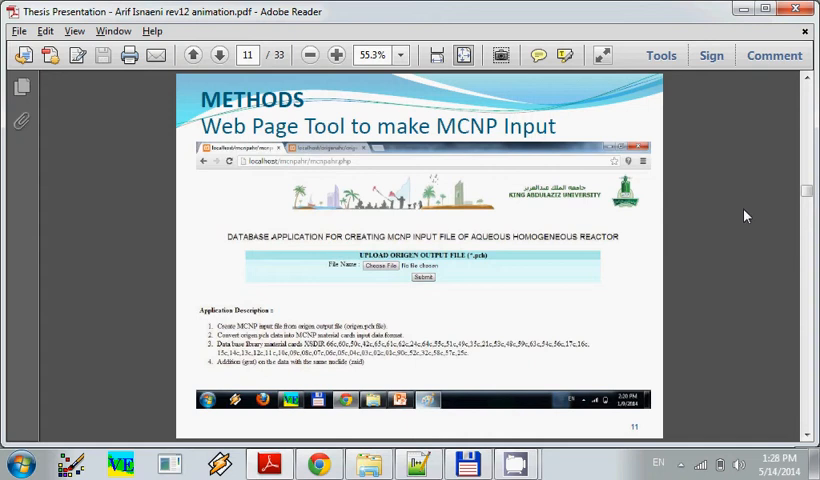
mouse_move(600, 282)
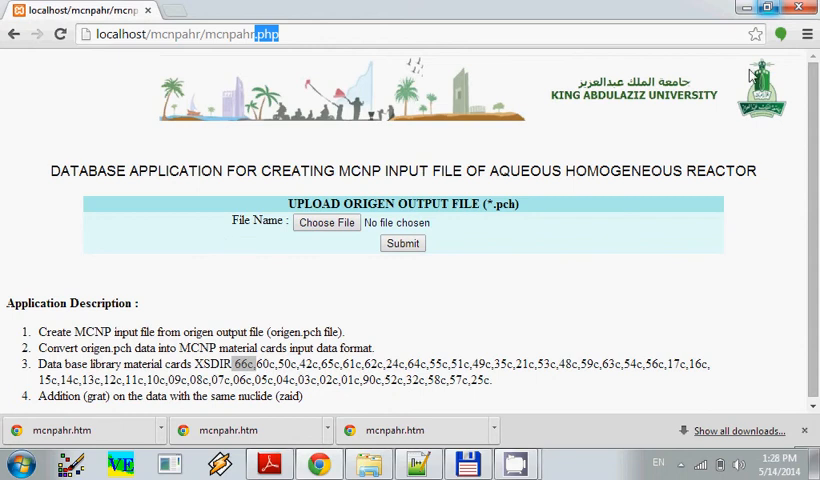
mouse_move(506, 72)
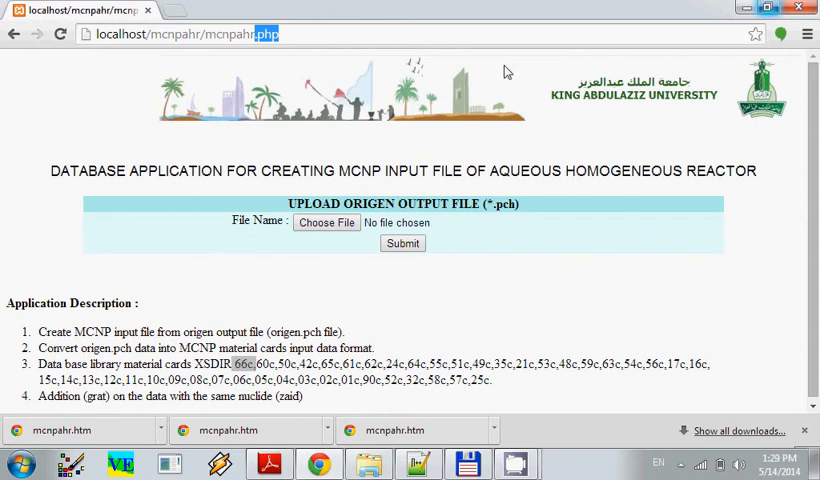
mouse_move(292, 76)
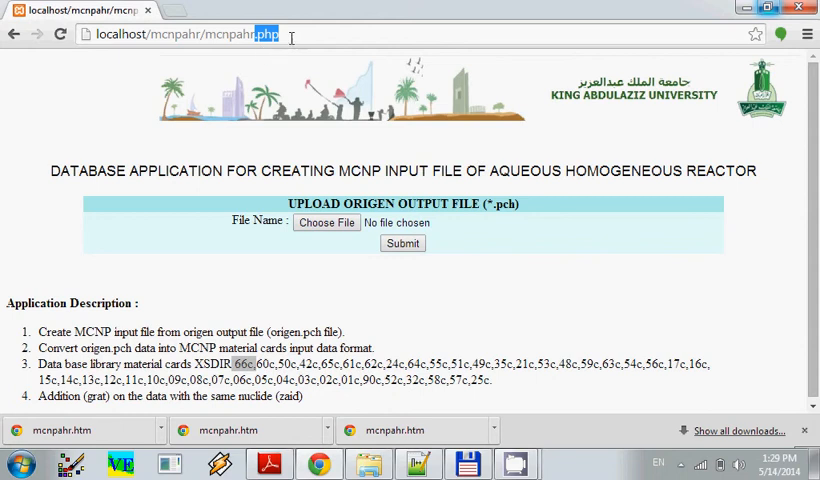
mouse_move(368, 56)
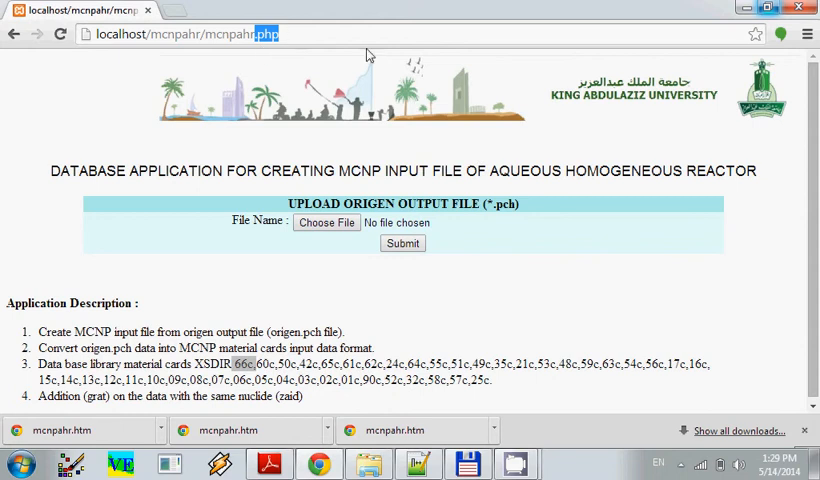
mouse_move(128, 168)
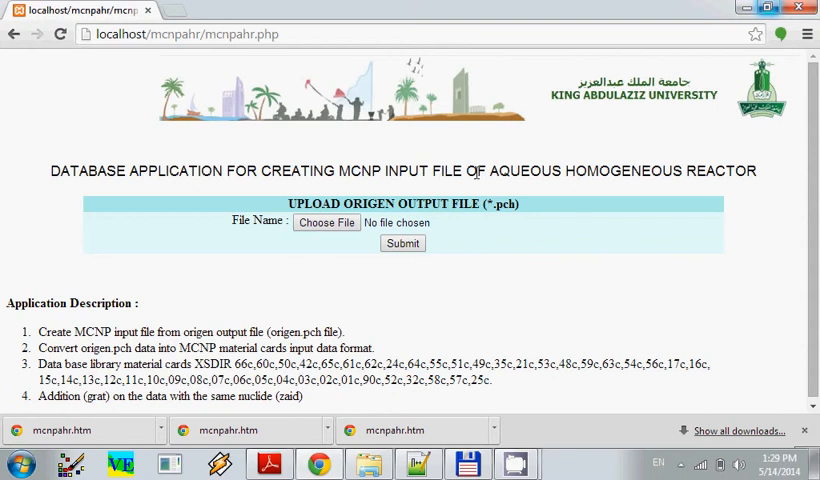
mouse_move(770, 190)
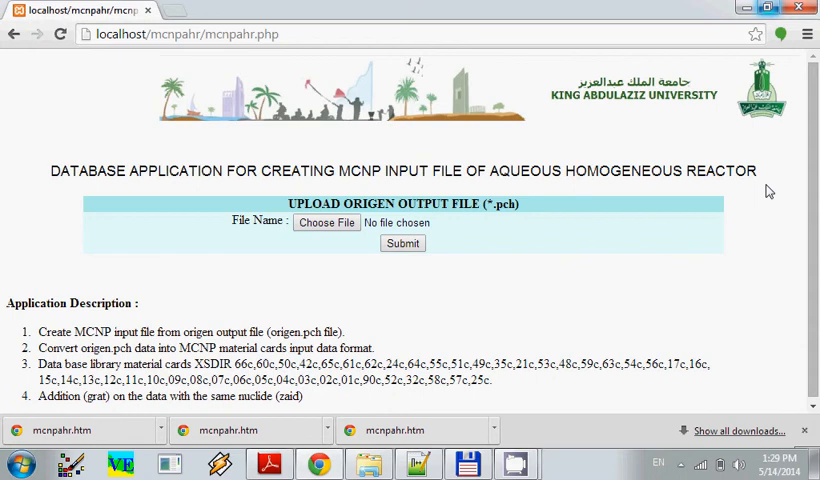
- Choose Origen CYCLE 1.pch from C:\origen as the ORIGEN output file and submit it
scroll(down, 3)
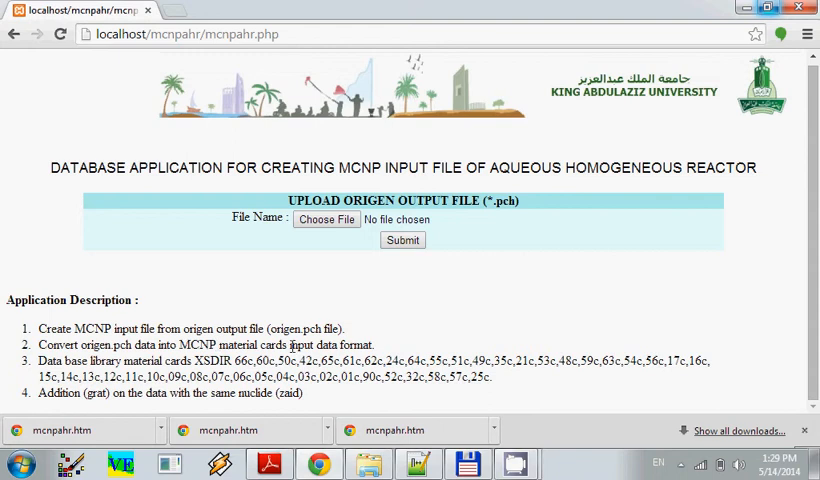
mouse_move(458, 350)
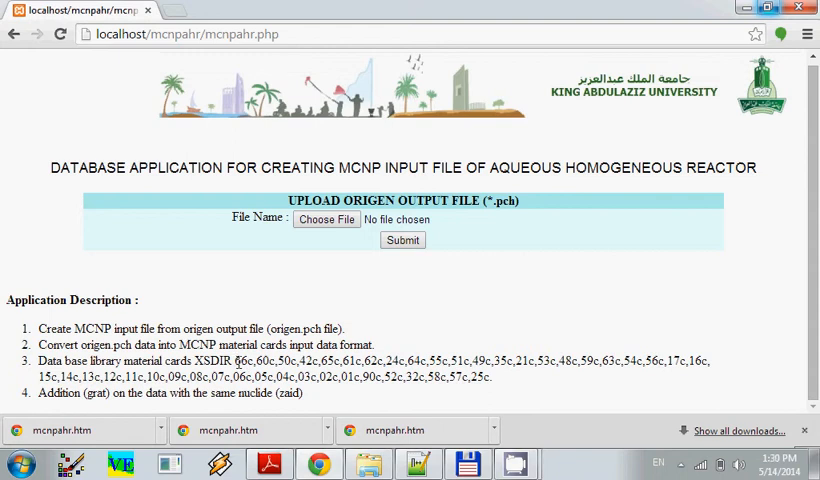
drag(244, 360, 488, 376)
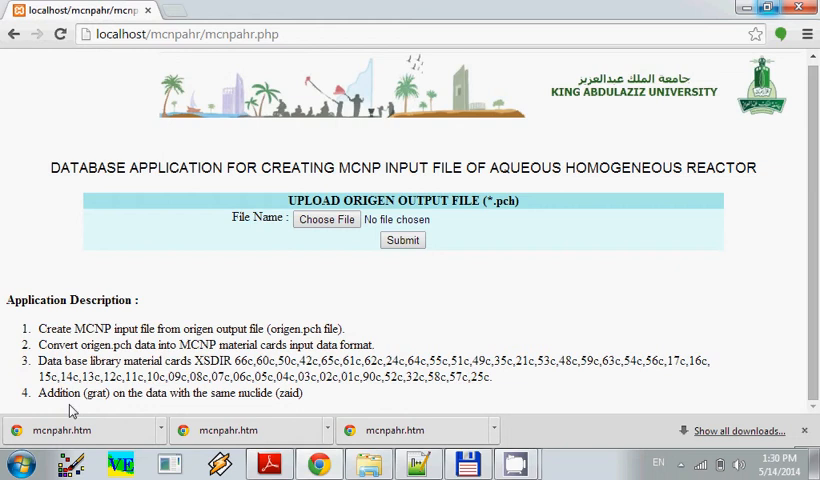
mouse_move(104, 408)
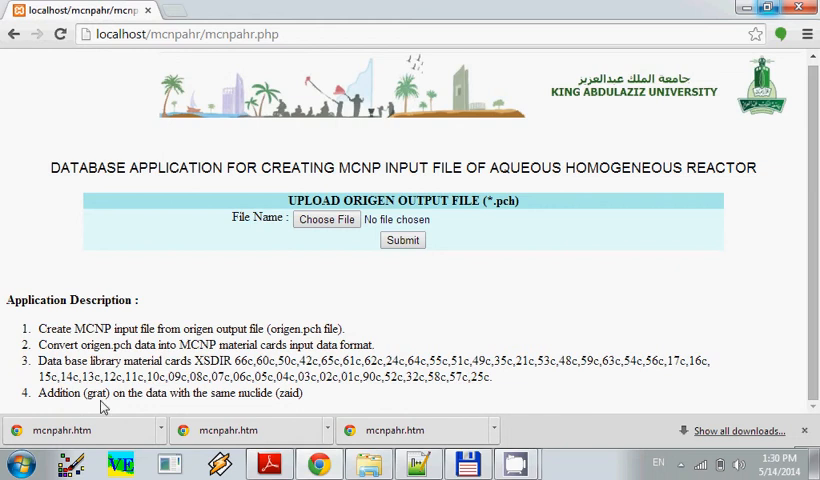
mouse_move(164, 396)
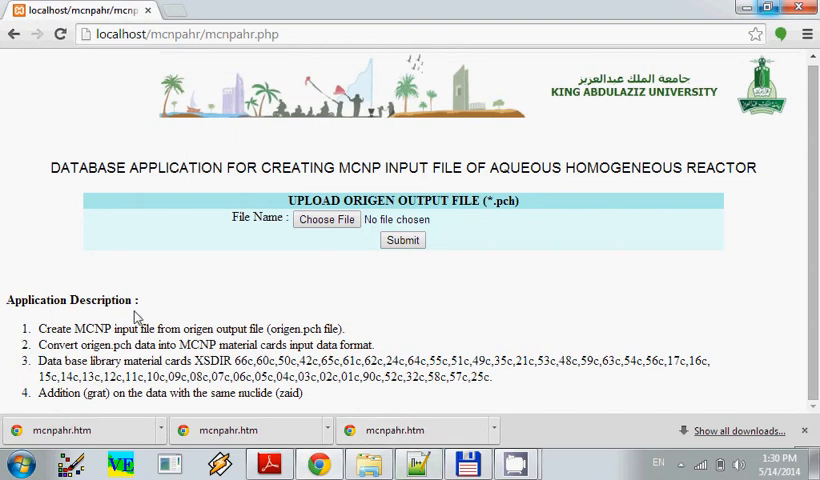
mouse_move(310, 240)
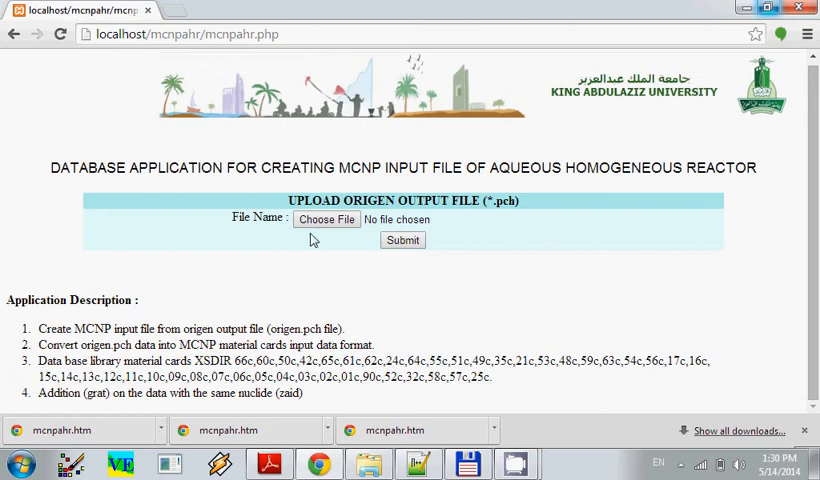
click(326, 220)
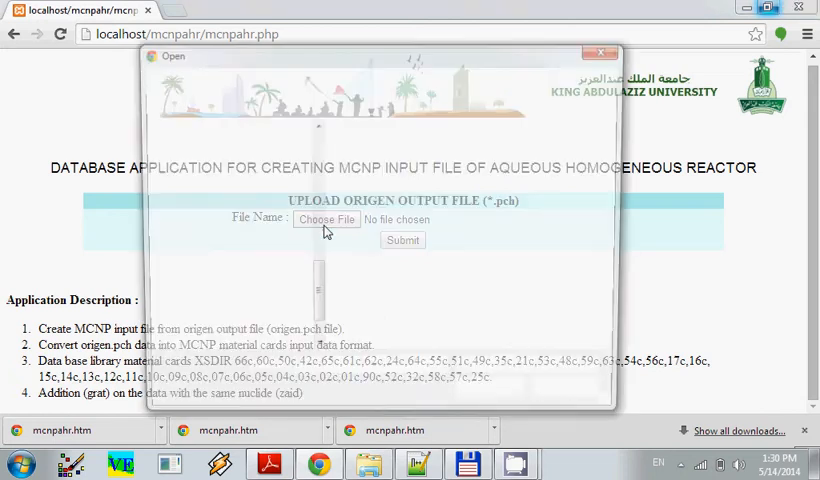
click(326, 220)
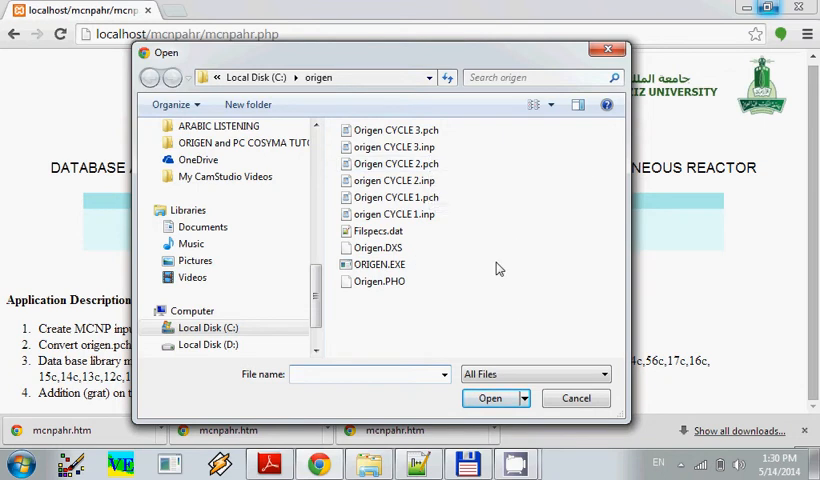
click(396, 196)
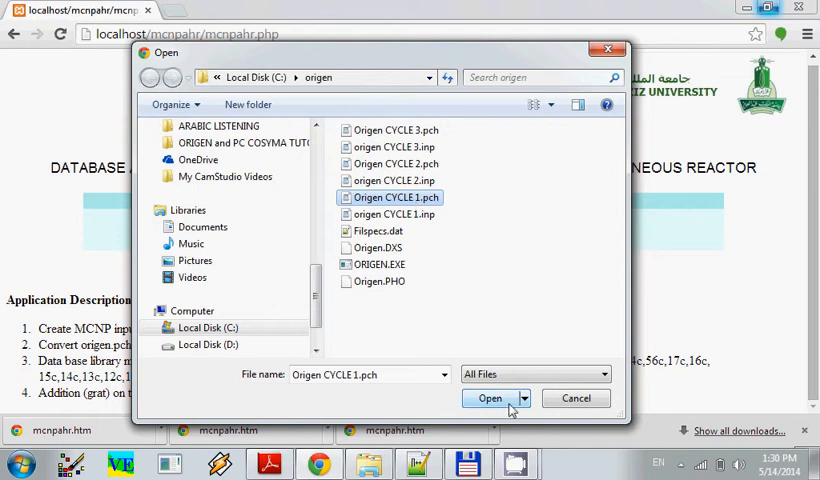
click(488, 398)
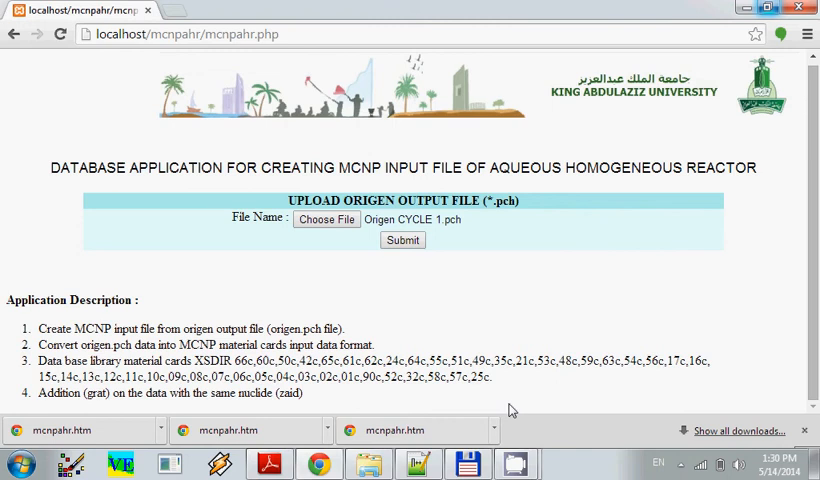
click(402, 240)
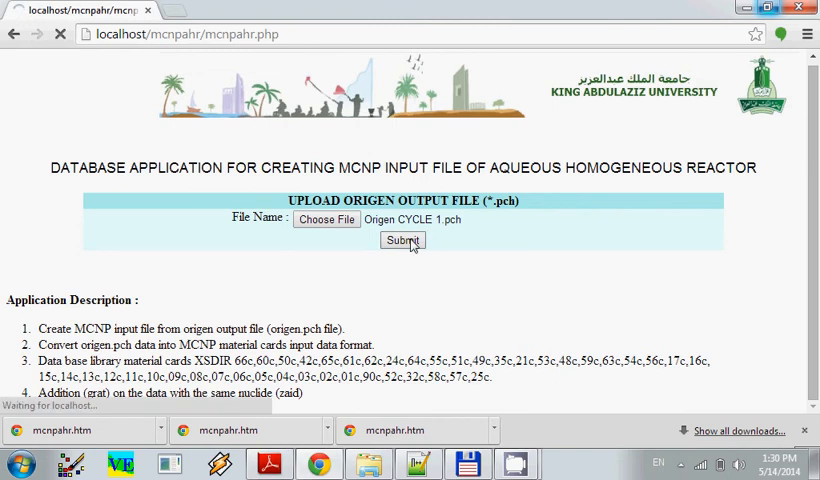
- Review the Zaid/atom density table, highlighting the first atom density value
click(402, 240)
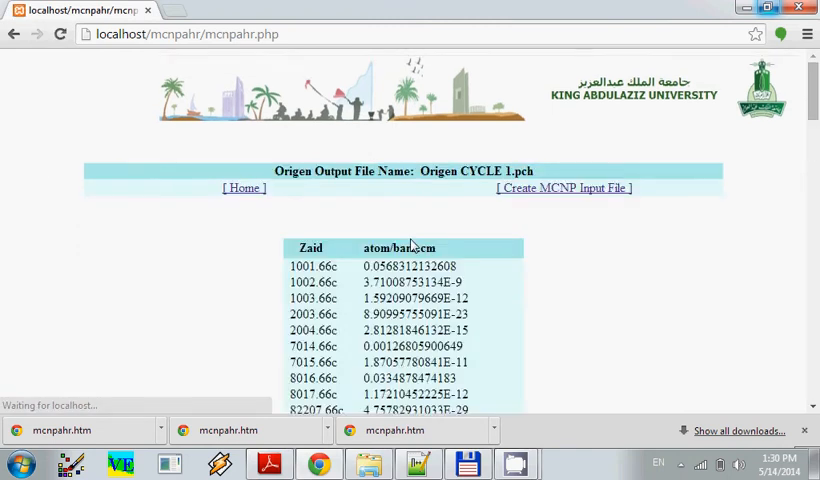
scroll(down, 3)
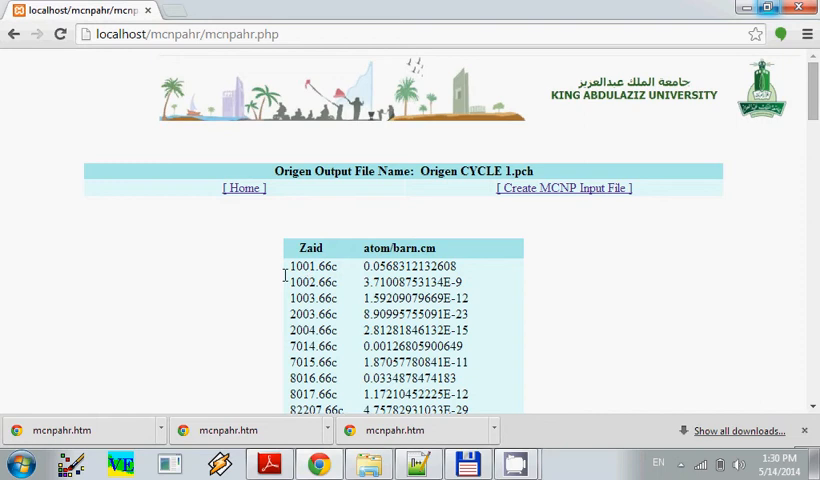
mouse_move(288, 272)
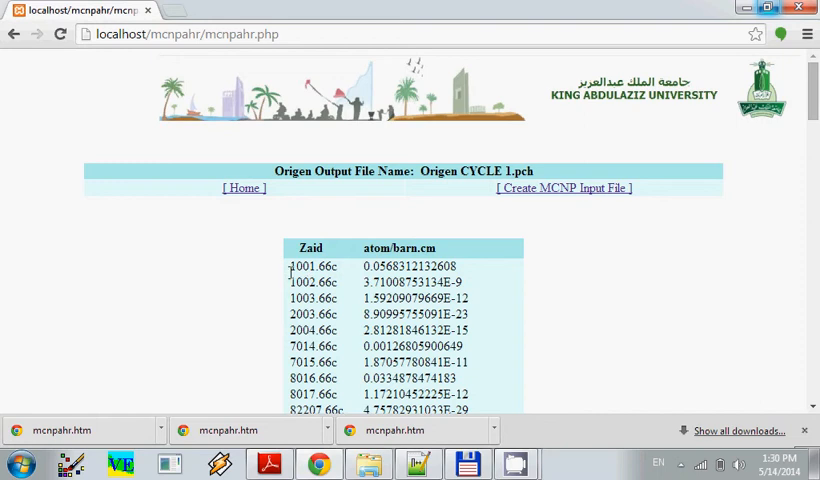
double_click(312, 266)
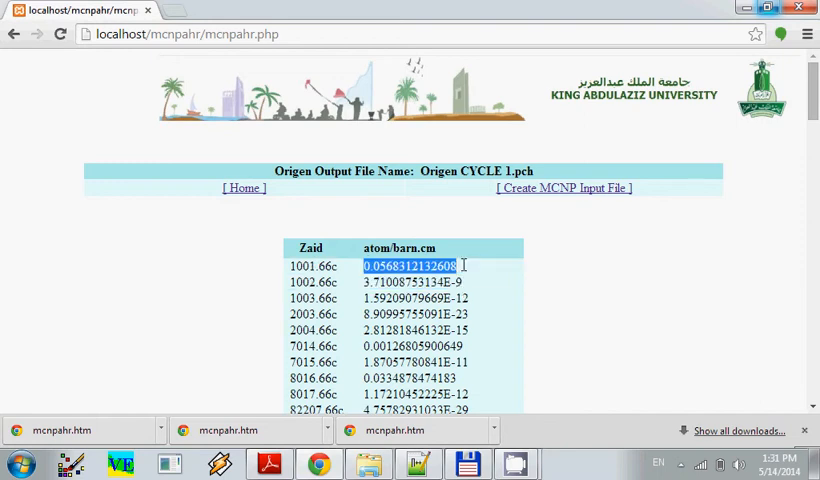
mouse_move(472, 306)
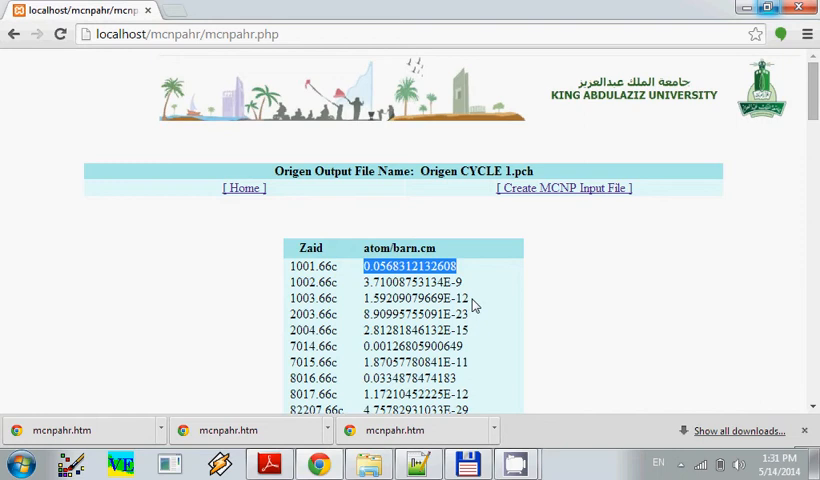
mouse_move(624, 288)
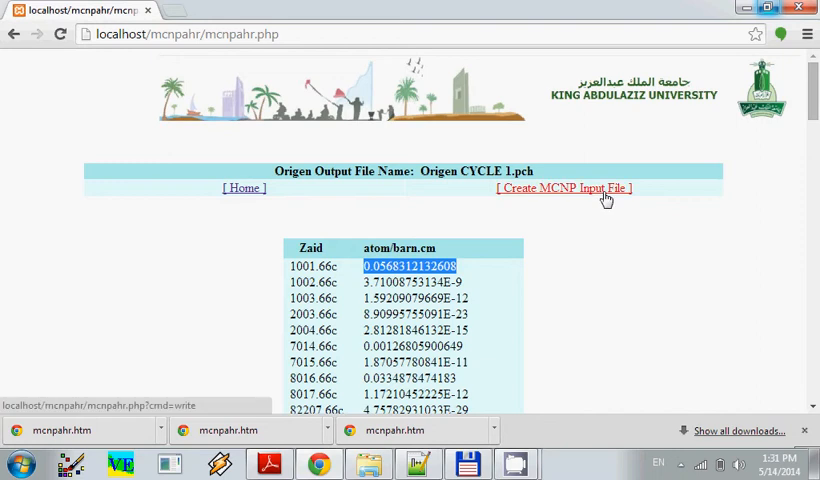
- Create the MCNP input file from the CYCLE 1 densities and download it
click(564, 188)
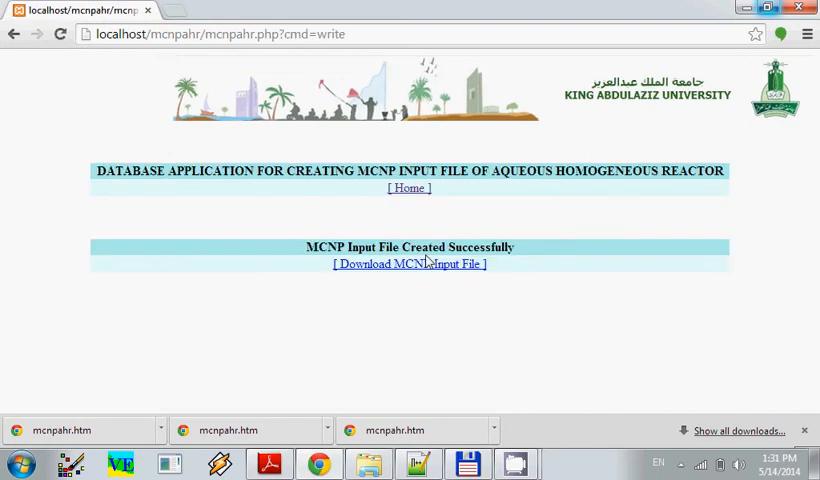
click(408, 264)
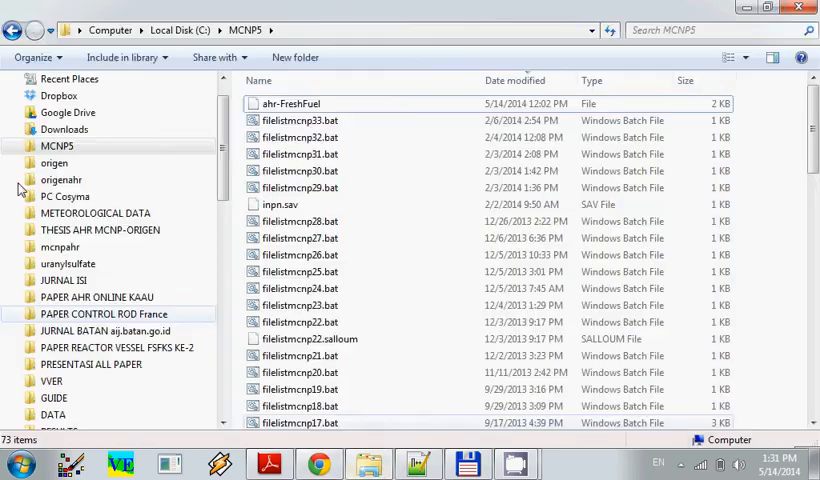
- Rename the downloaded mcnpahr.htm in Downloads to ahr_1stCYCLE, accepting the extension removal
click(64, 128)
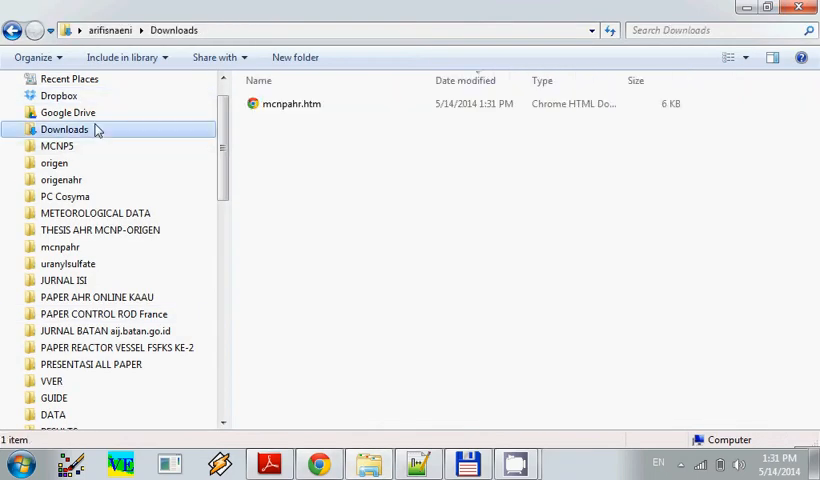
click(292, 104)
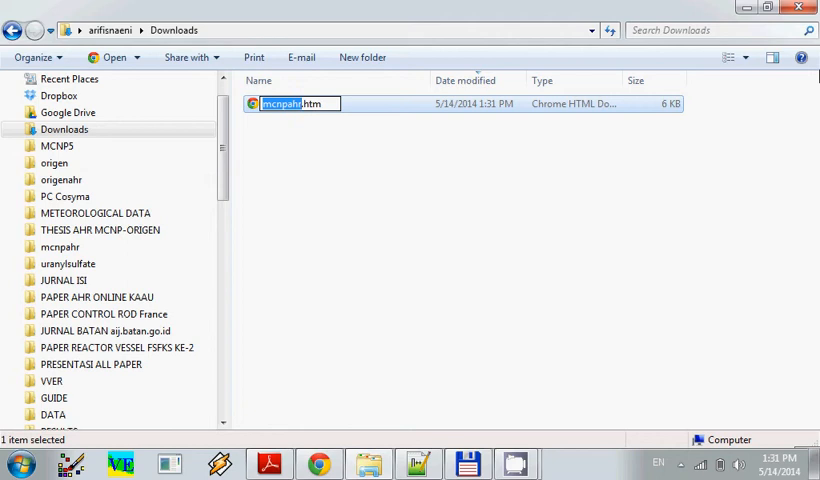
text(a)
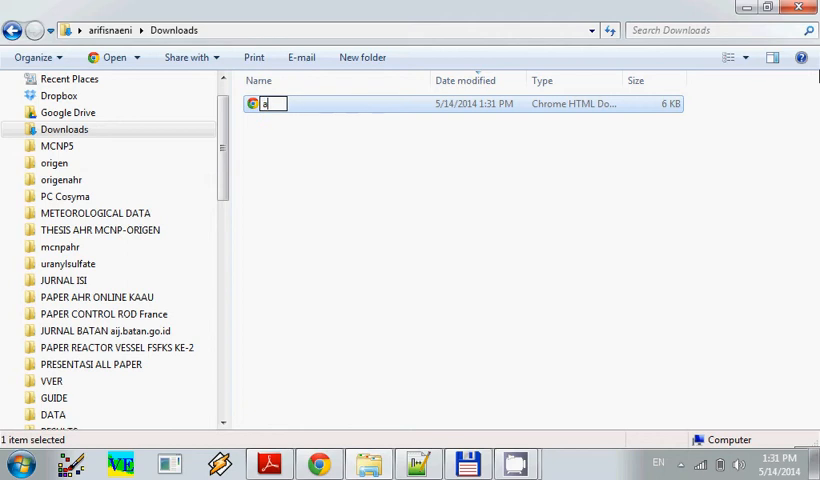
text(hr_1st)
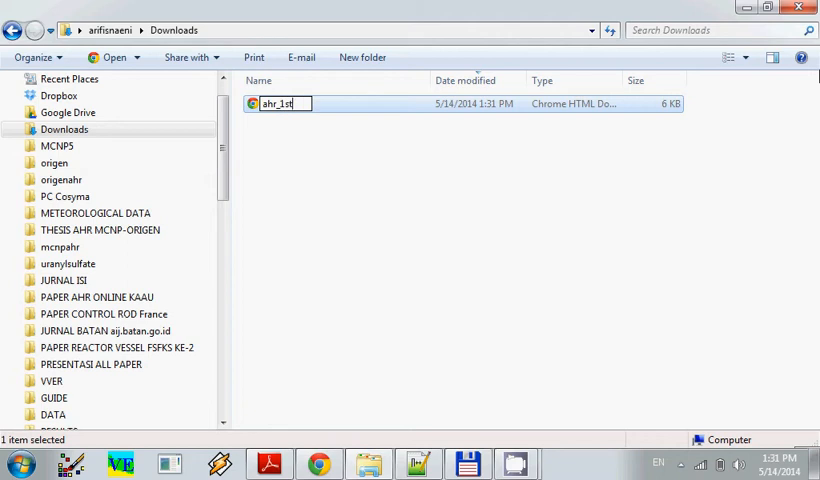
text(CYCLE)
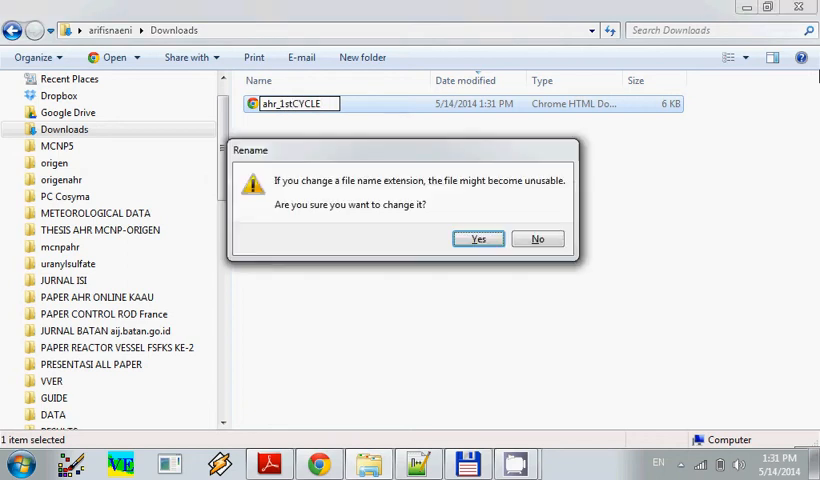
click(478, 238)
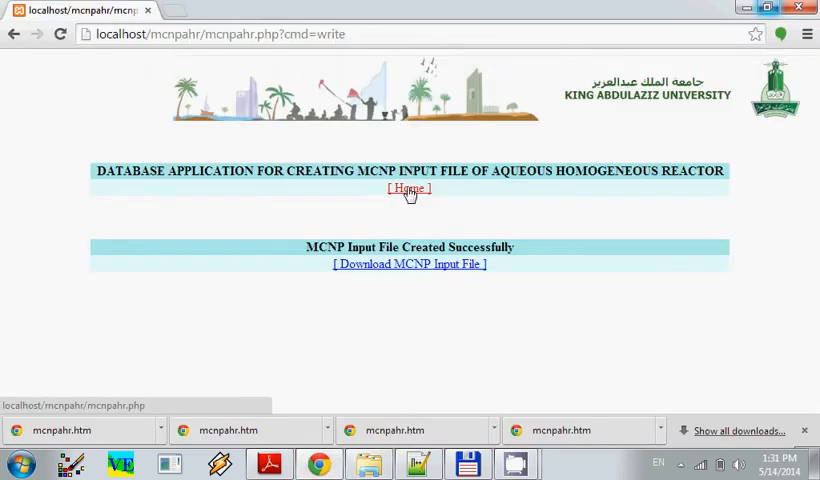
- Return home, choose Origen CYCLE 2.pch as the ORIGEN output and submit it
click(408, 188)
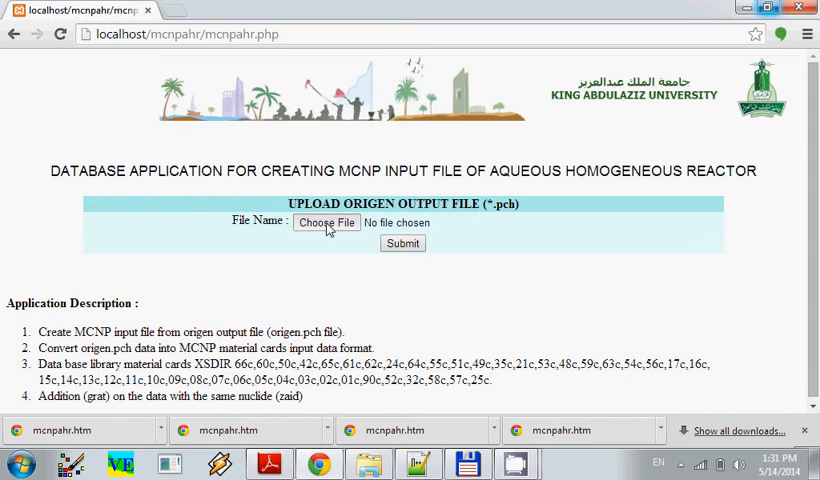
click(324, 222)
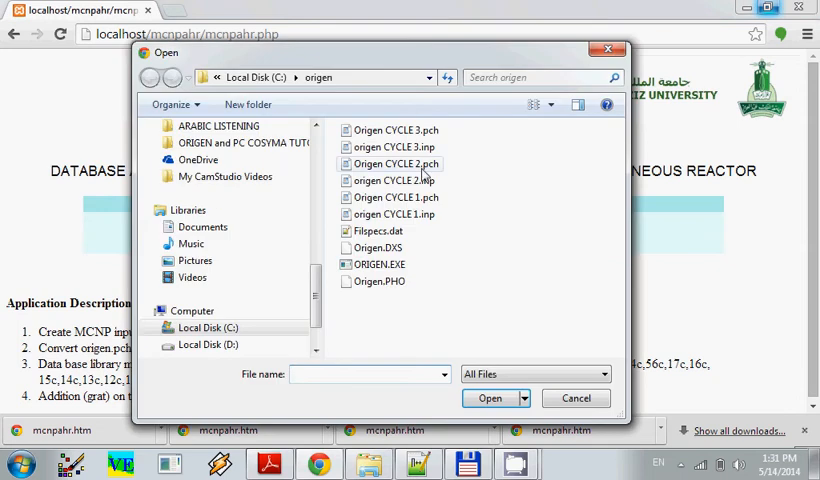
click(396, 164)
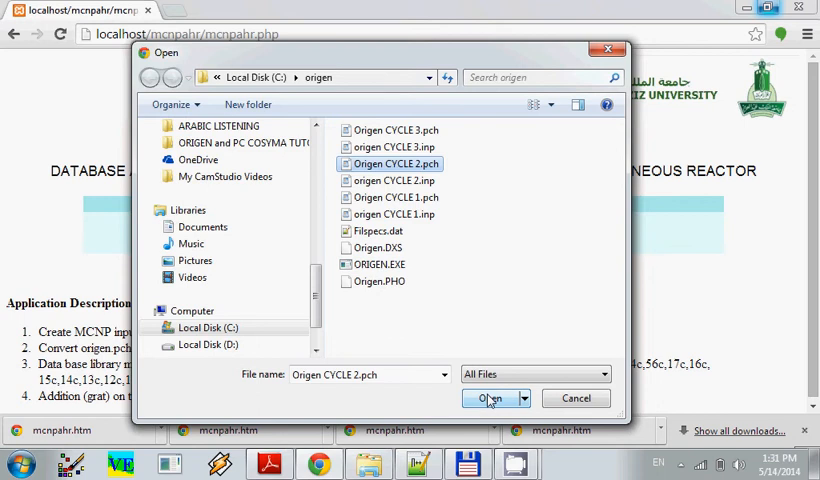
click(490, 398)
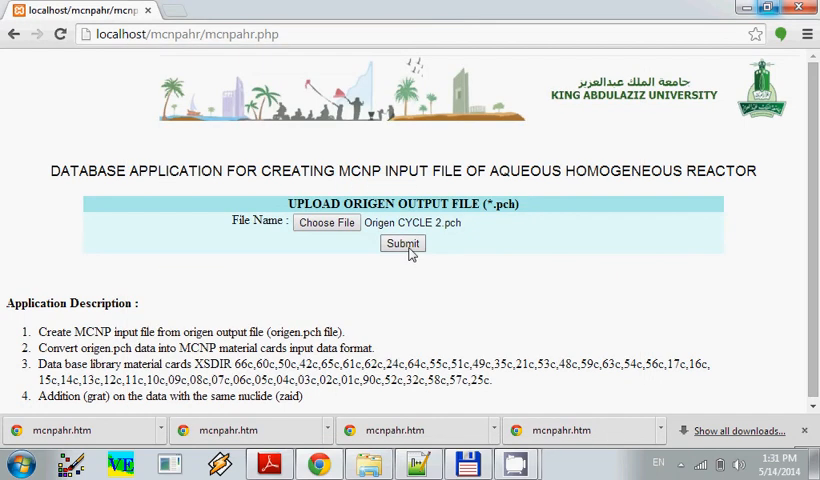
click(402, 244)
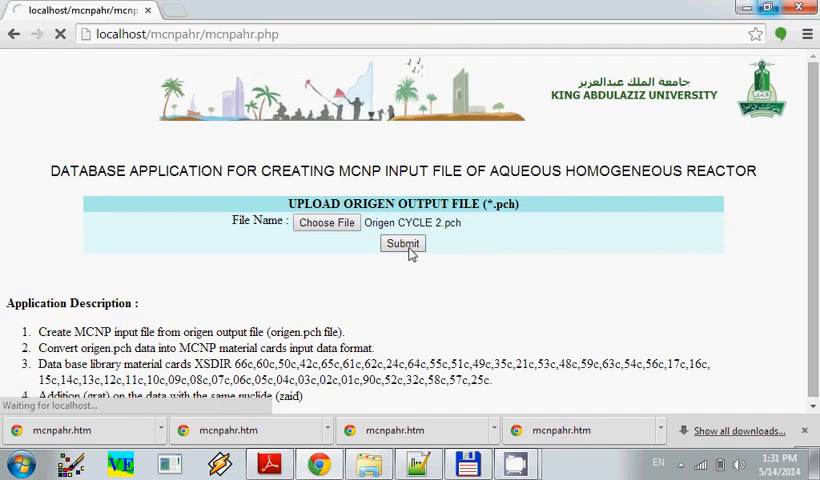
- Create the MCNP input file for cycle 2 and download it
click(402, 244)
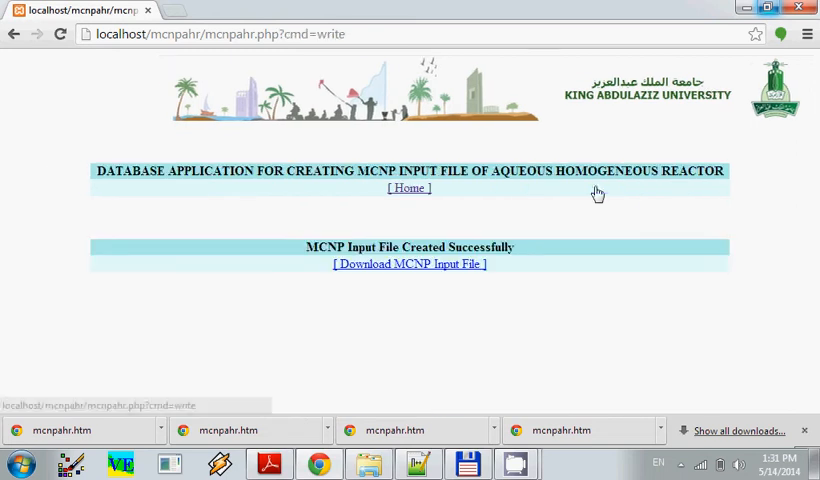
click(410, 264)
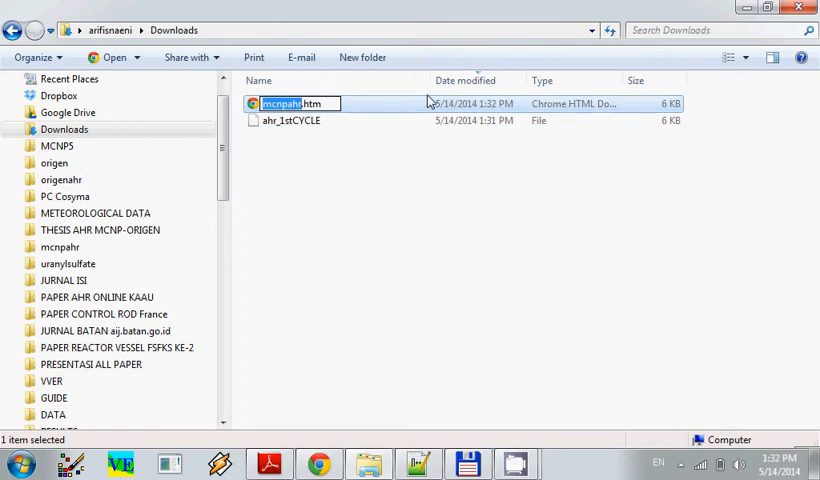
- Rename the new mcnpahr.htm download to ahr_2ndCYCLE
text(ahr.php)
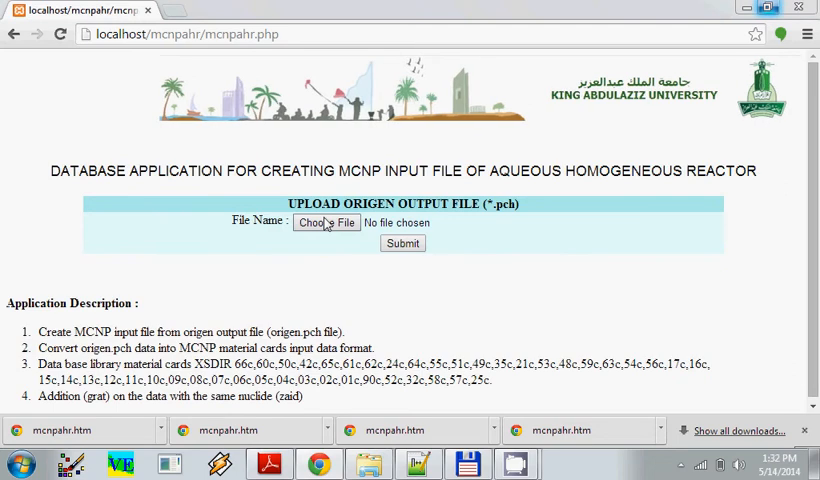
- Choose Origen CYCLE 3.pch, submit it and create the cycle 3 MCNP input file
click(324, 222)
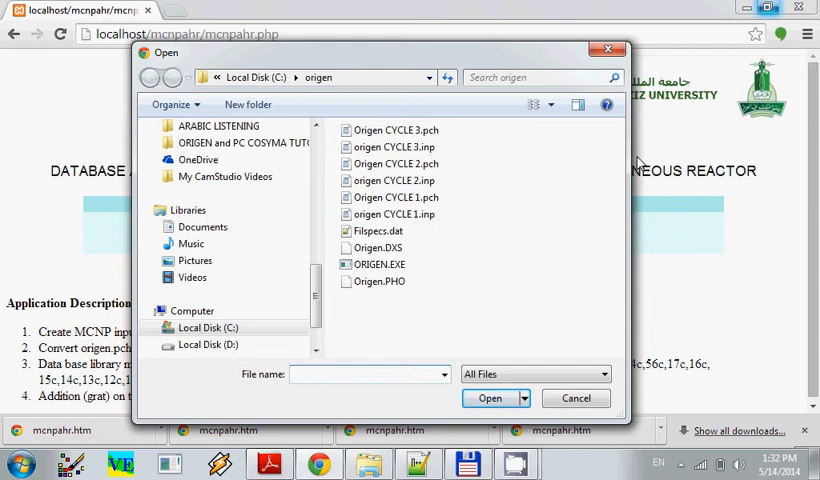
click(394, 130)
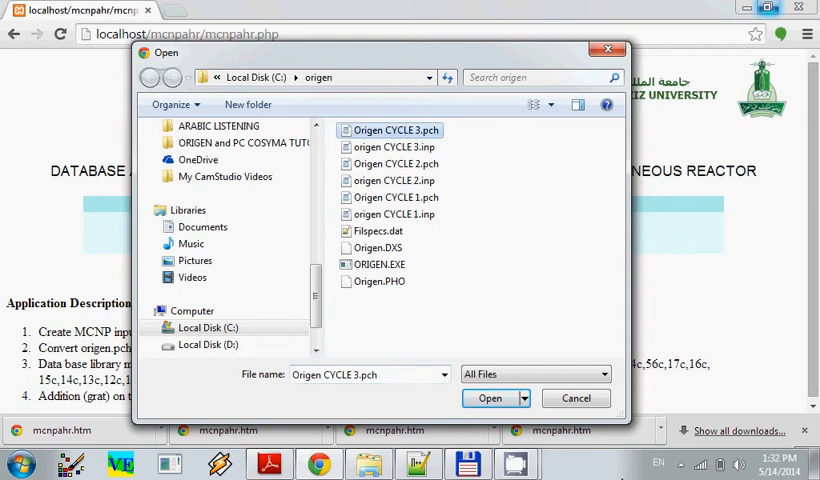
click(488, 398)
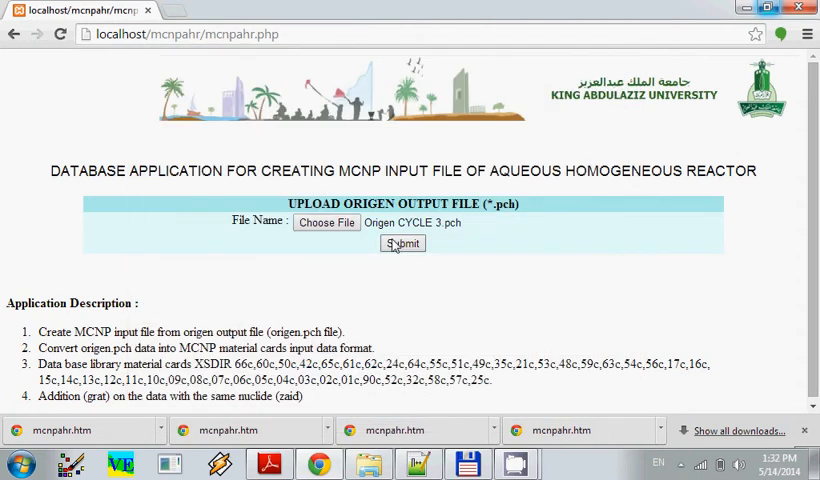
click(402, 244)
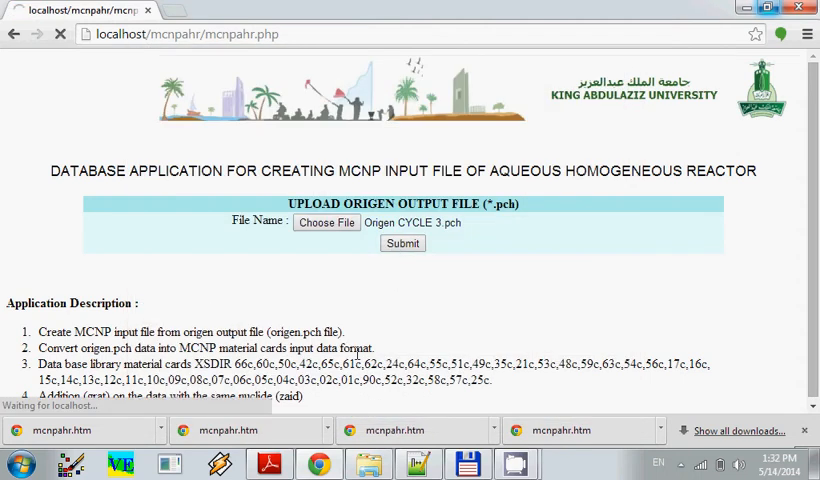
click(402, 244)
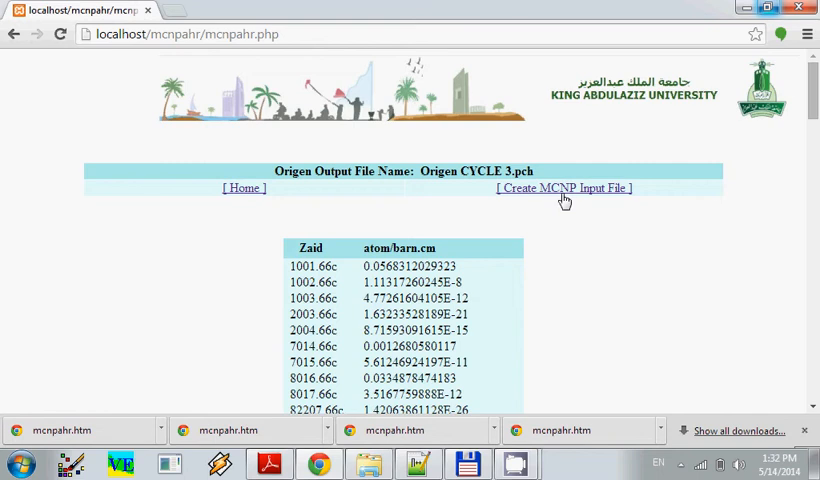
click(564, 188)
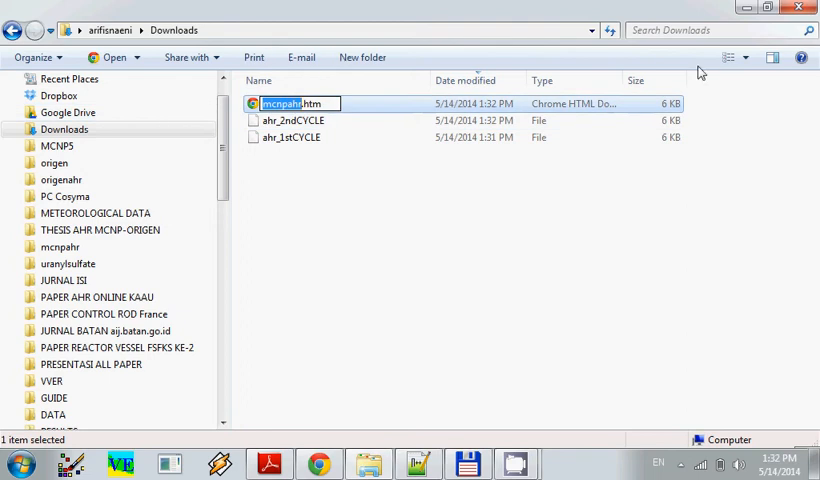
- Rename the newest mcnpahr.htm download to ahr_3rdCYCLE with no extension, correcting a typo
text(m)
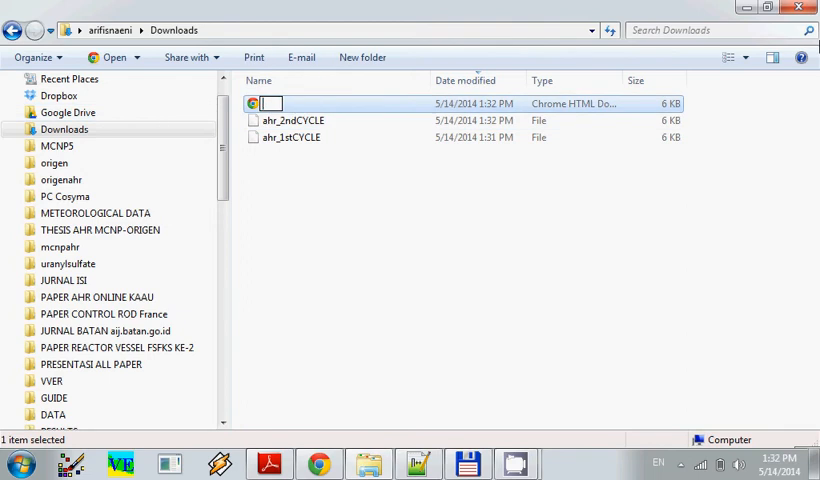
text(ahr4)
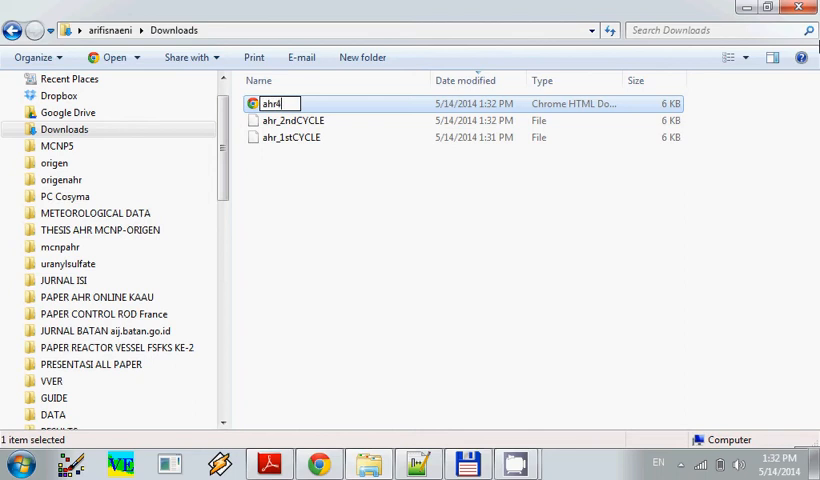
key(Backspace)
text(_3rdCYLE)
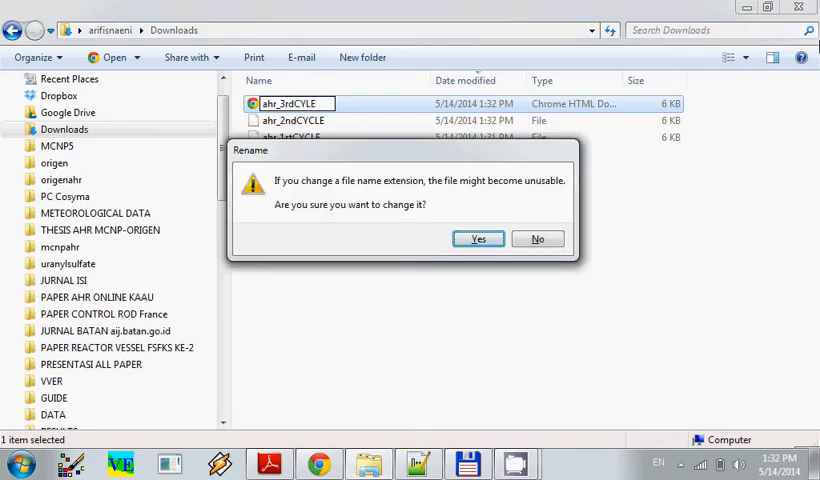
click(478, 238)
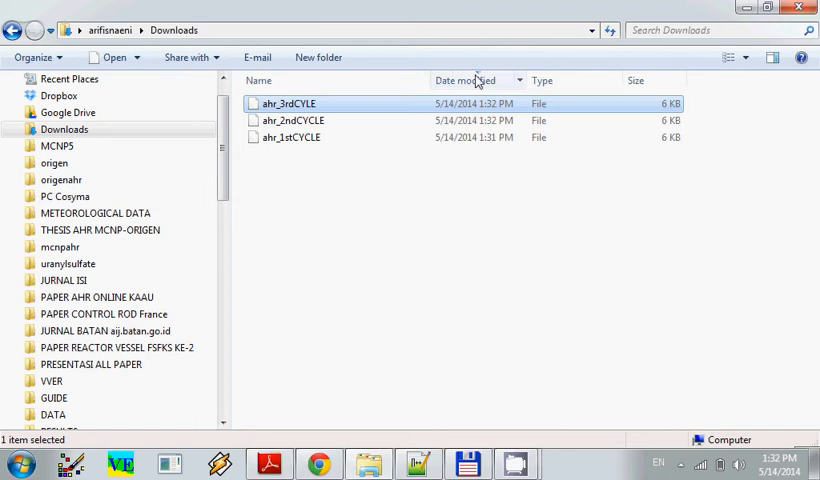
- Select the renamed ahr cycle files in Downloads
click(290, 104)
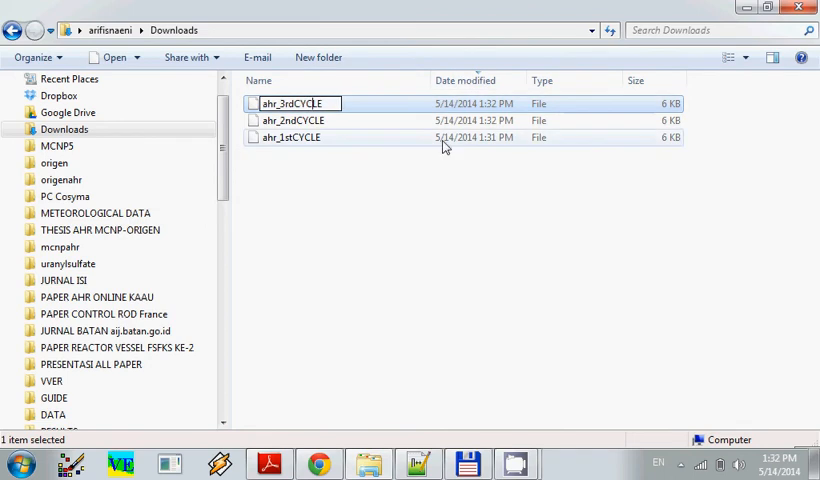
click(290, 136)
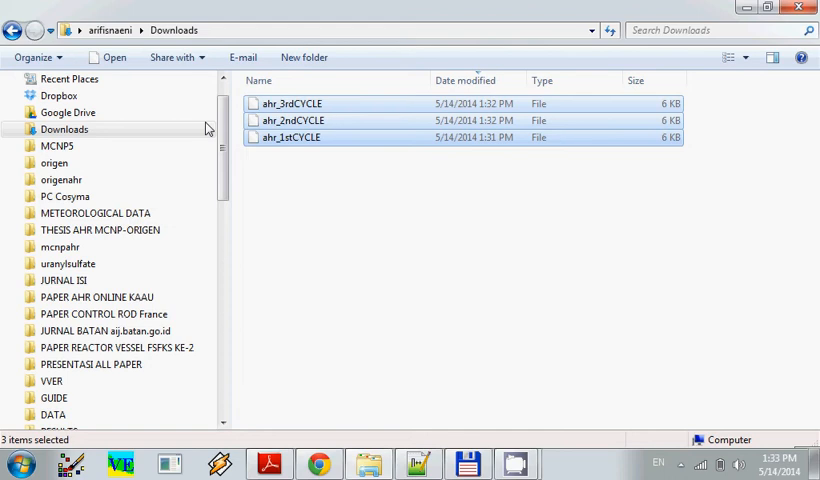
mouse_move(164, 146)
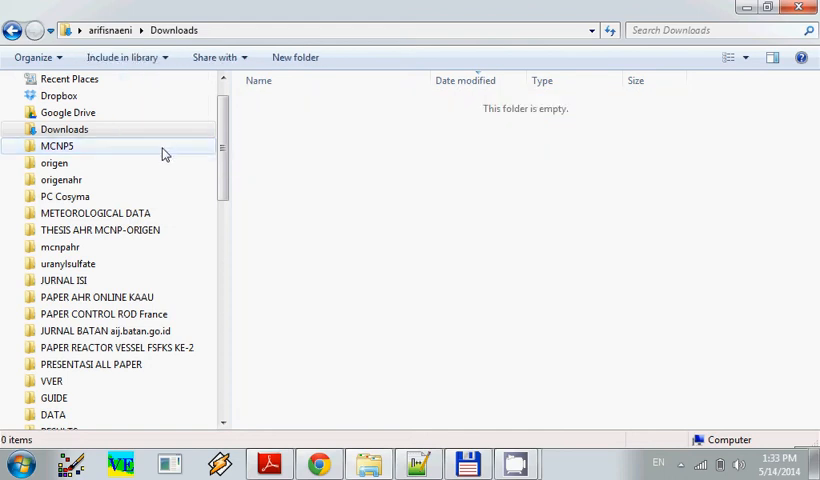
- Move the three ahr cycle files into C:\MCNP5 and edit Origen CYCLE 1.pch with Notepad++
double_click(58, 144)
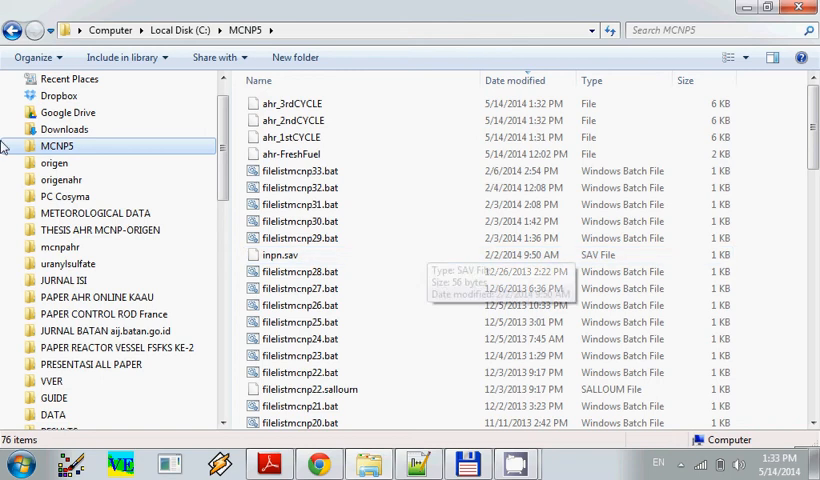
mouse_move(108, 180)
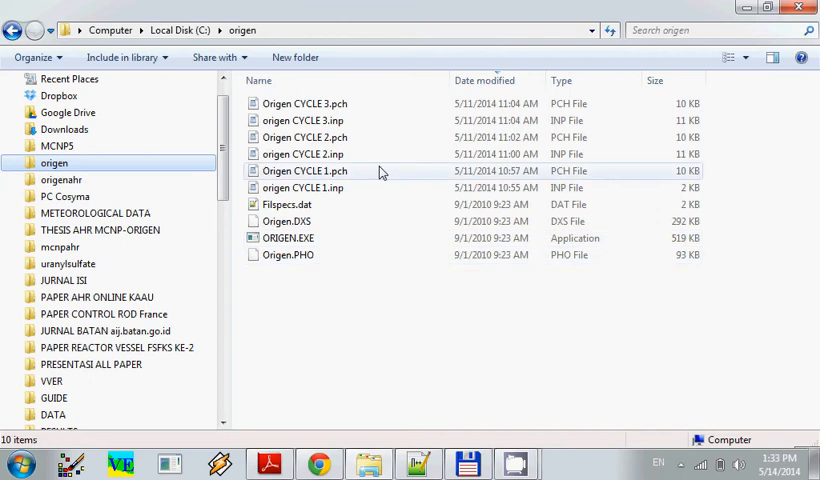
right_click(304, 170)
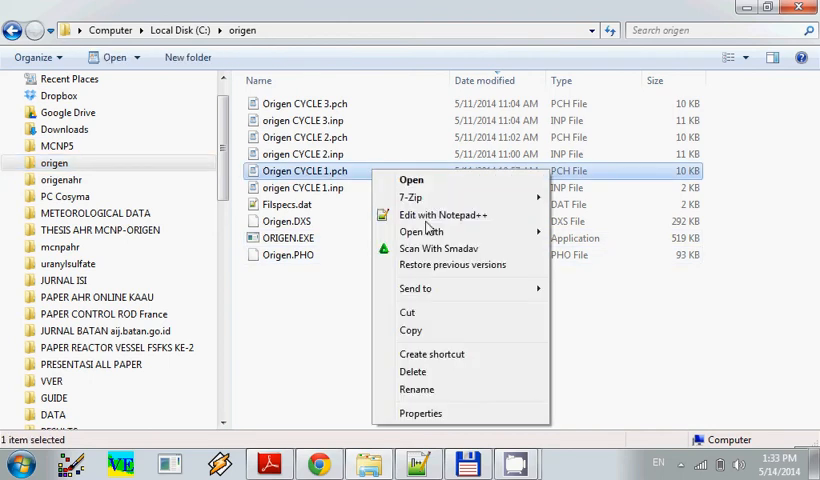
click(442, 214)
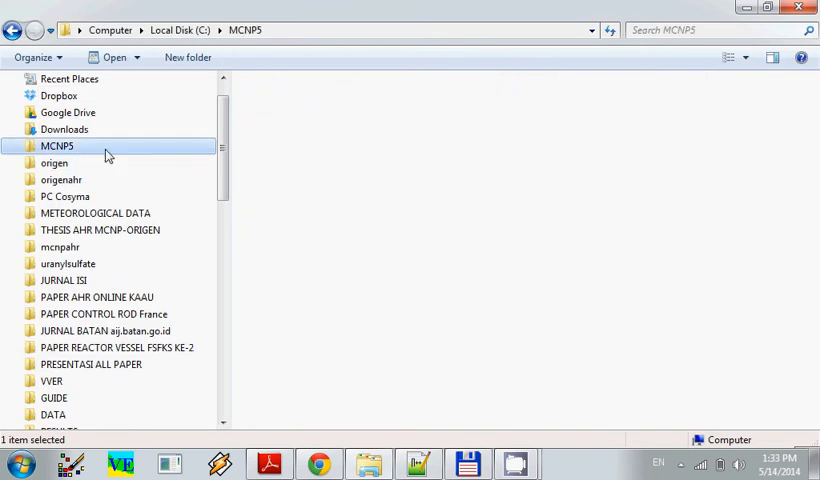
- Back in the MCNP5 folder, bring up actions for ahr_1stCYCLE to open it for editing
double_click(58, 146)
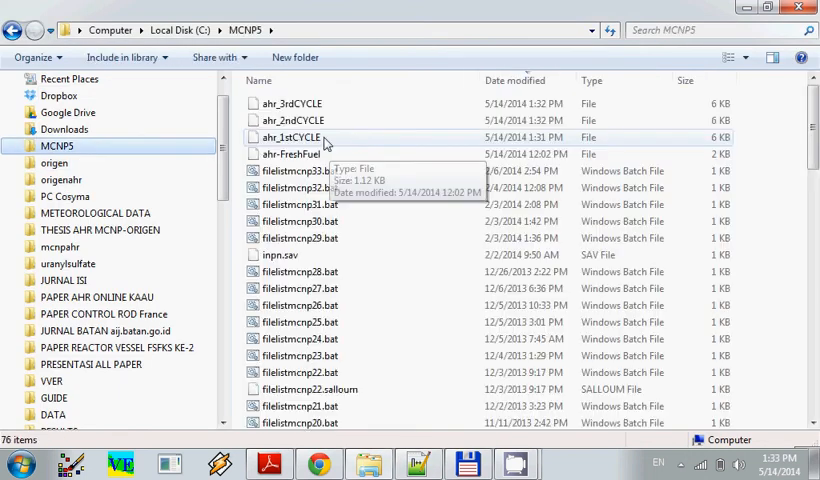
right_click(290, 136)
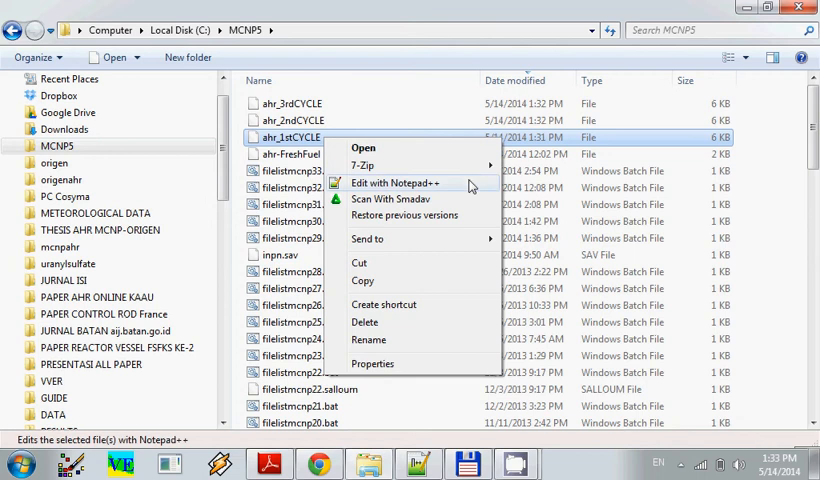
- Open ahr_1stCYCLE in Notepad++ and compare the first nuclide ID 10010 against its material card entry
click(394, 184)
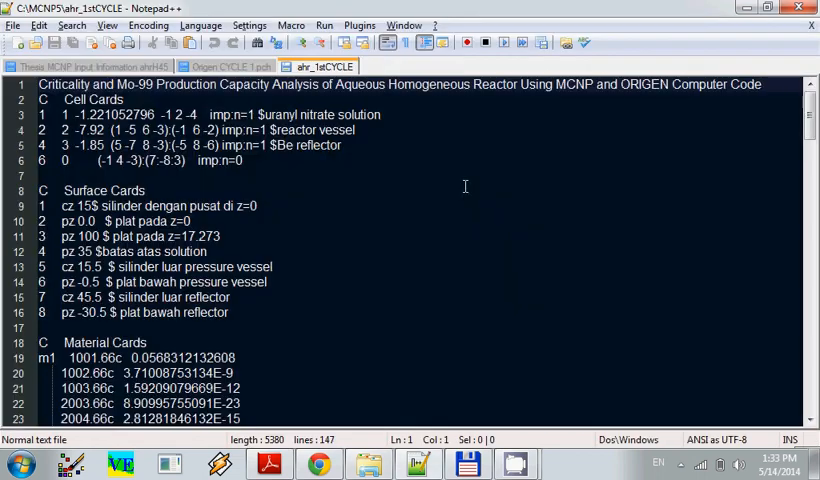
click(228, 66)
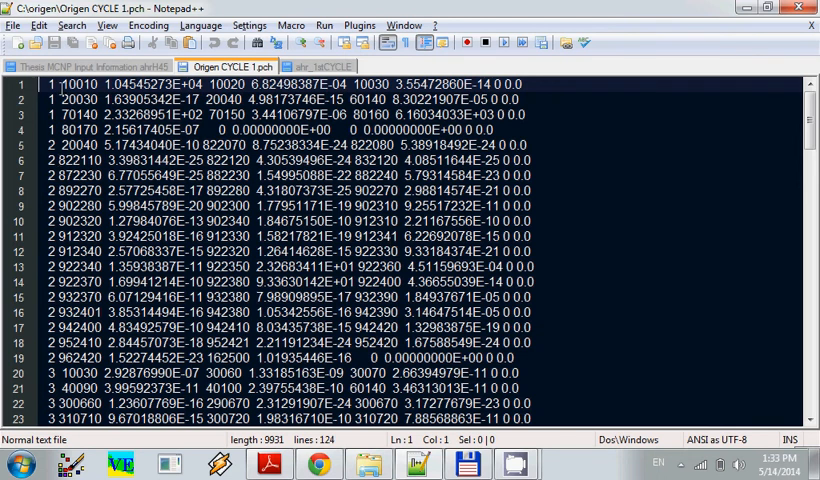
double_click(76, 84)
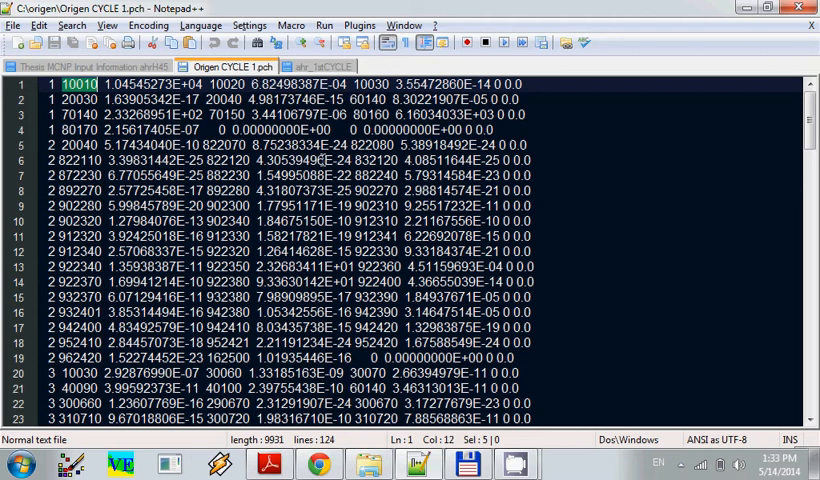
click(324, 68)
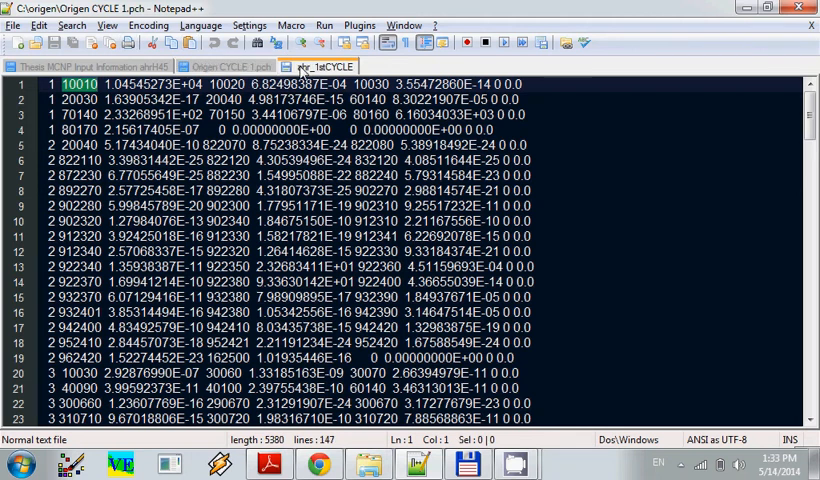
click(328, 66)
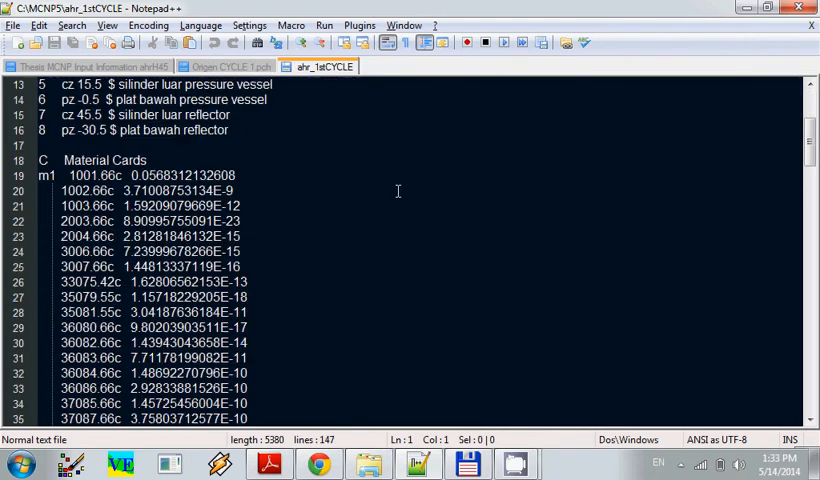
scroll(down, 3)
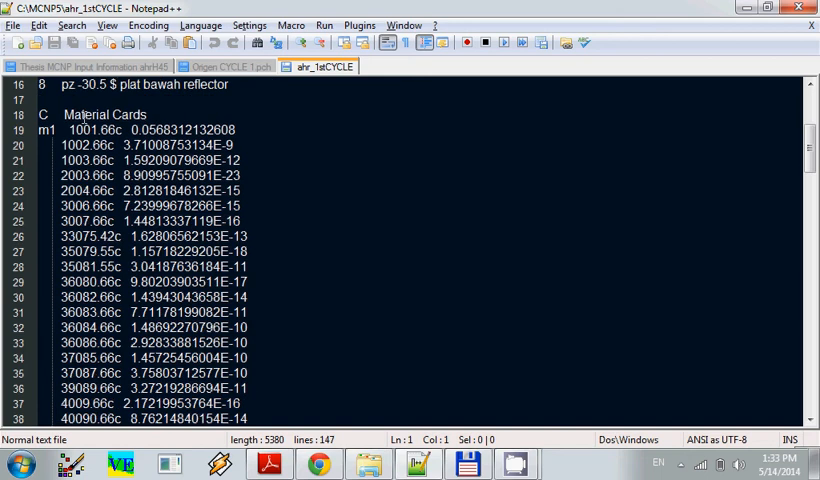
double_click(84, 130)
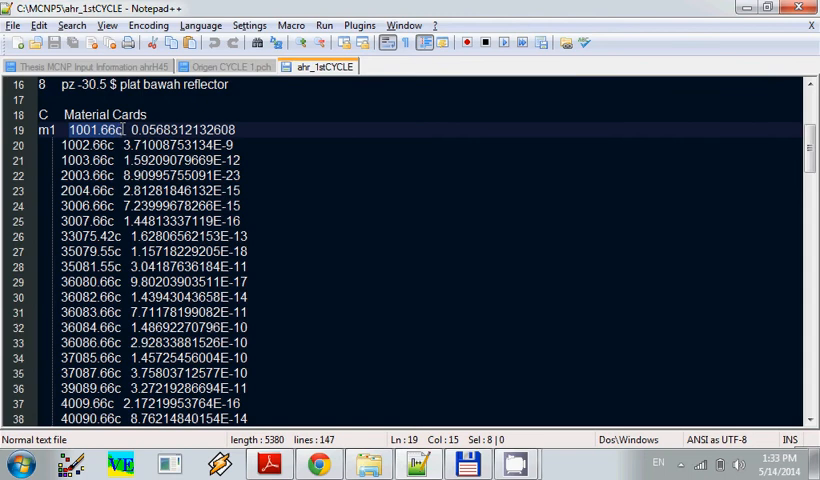
mouse_move(354, 128)
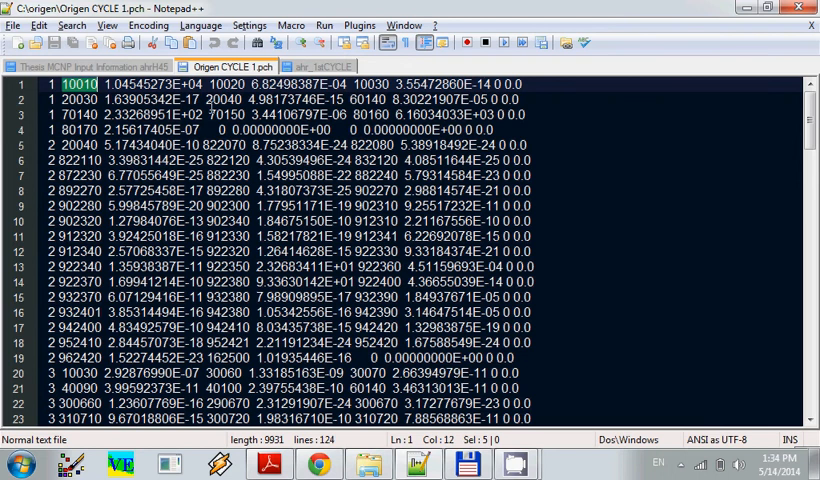
mouse_move(368, 68)
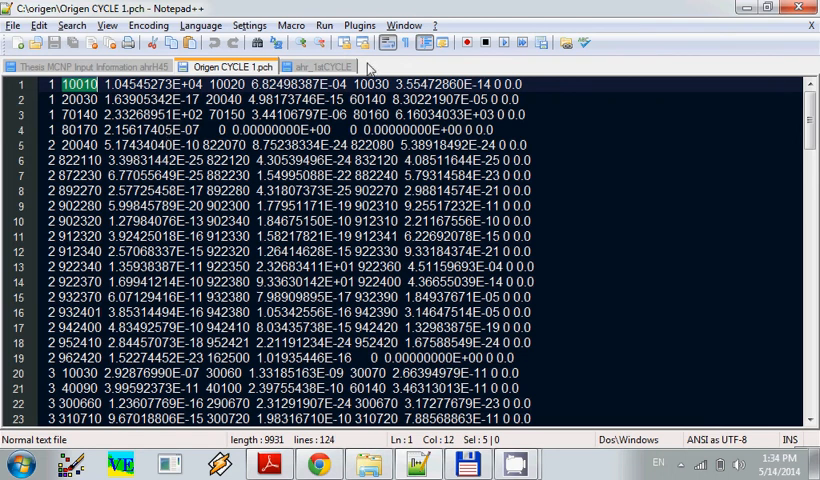
- Compare the first nuclide's density value between the Origen CYCLE 1 output and the MCNP input
click(318, 66)
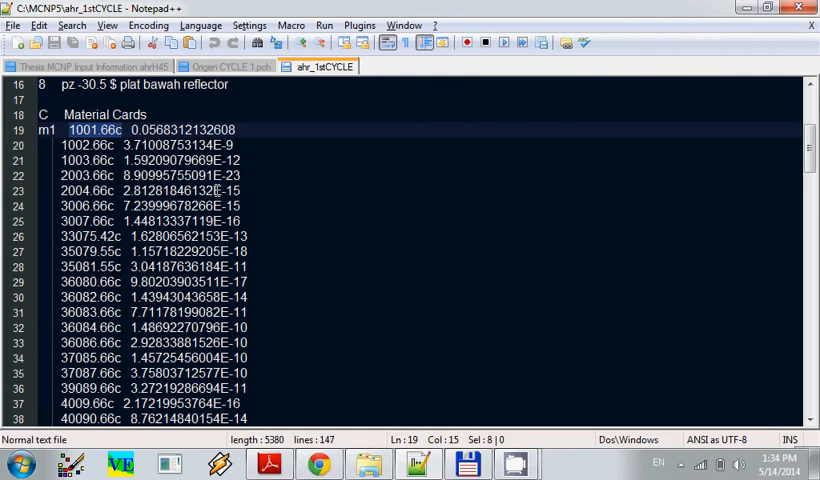
mouse_move(222, 104)
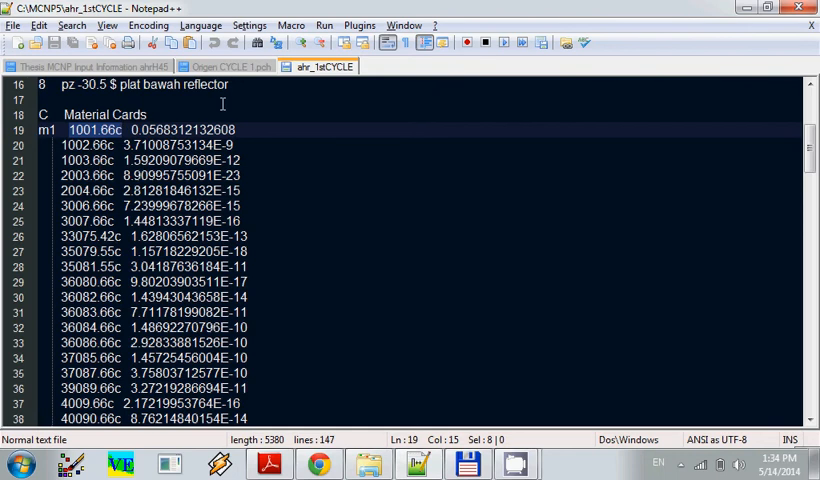
click(228, 66)
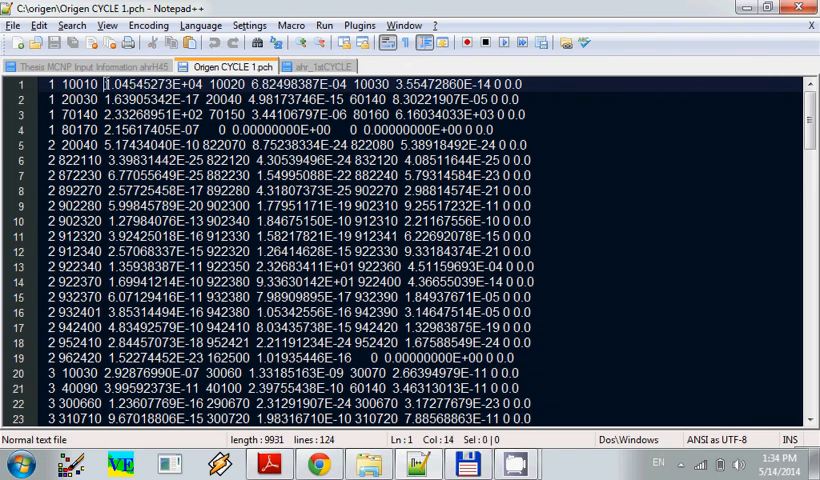
double_click(150, 84)
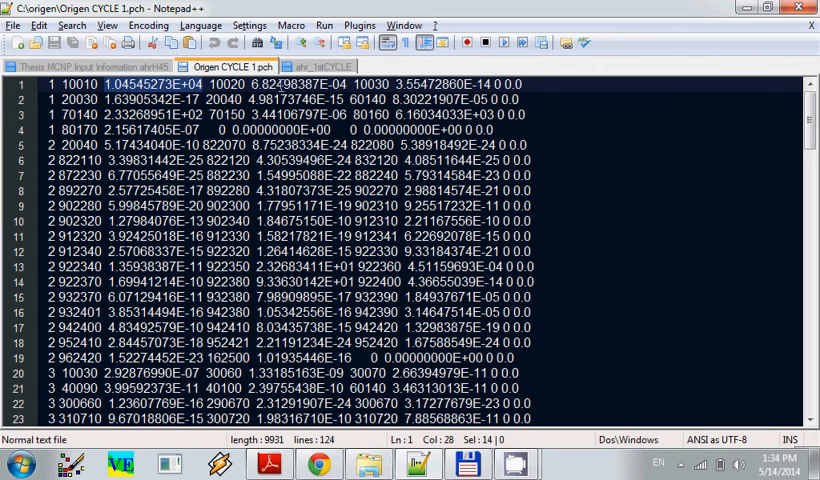
click(324, 68)
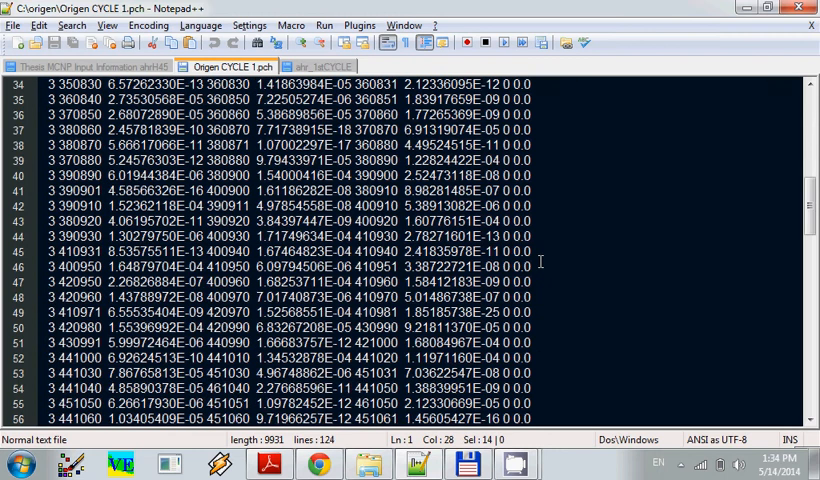
- Check the final nuclide IDs 681690 and 691690 in the .pch output, then return to ahr_1stCYCLE
scroll(down, 3)
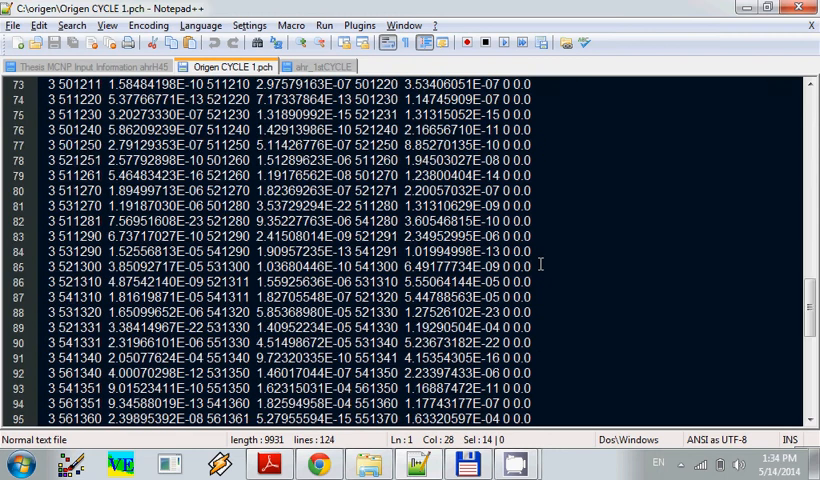
scroll(down, 3)
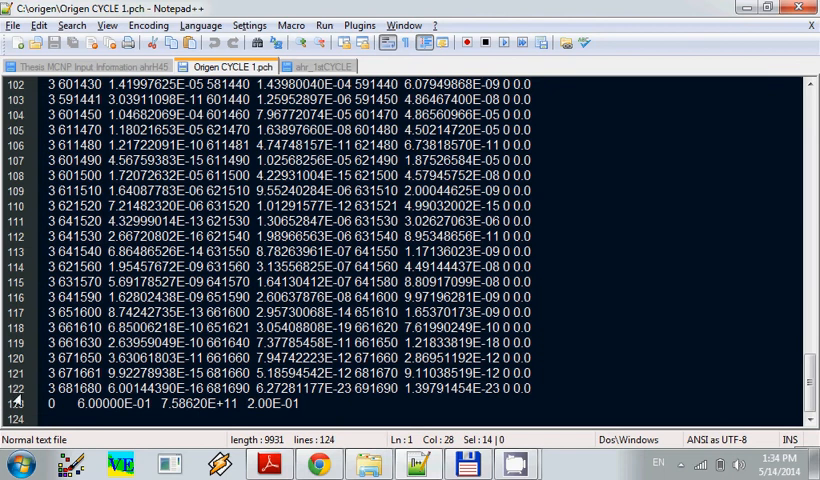
double_click(80, 388)
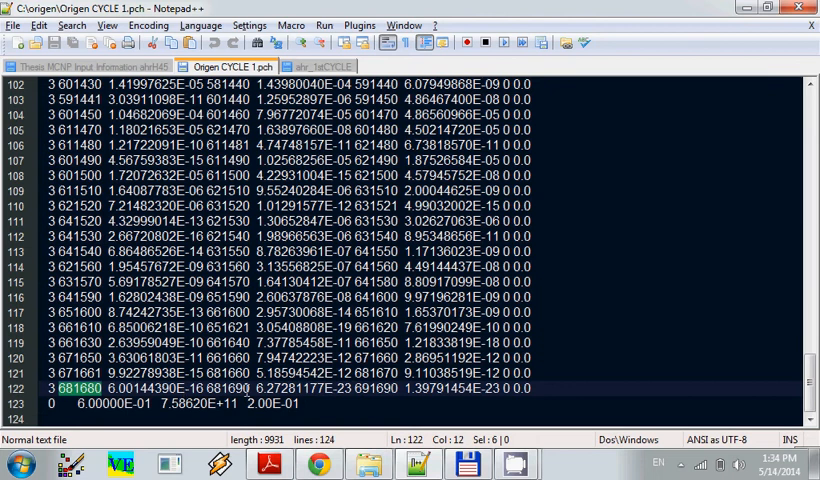
click(360, 388)
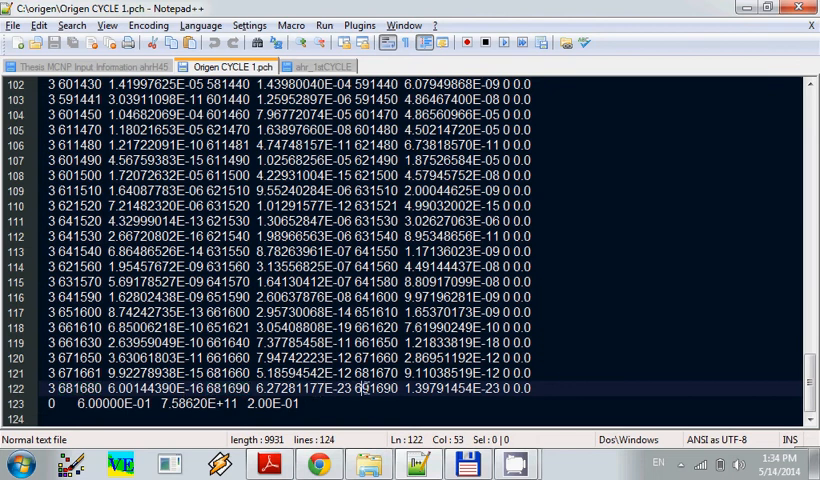
double_click(368, 388)
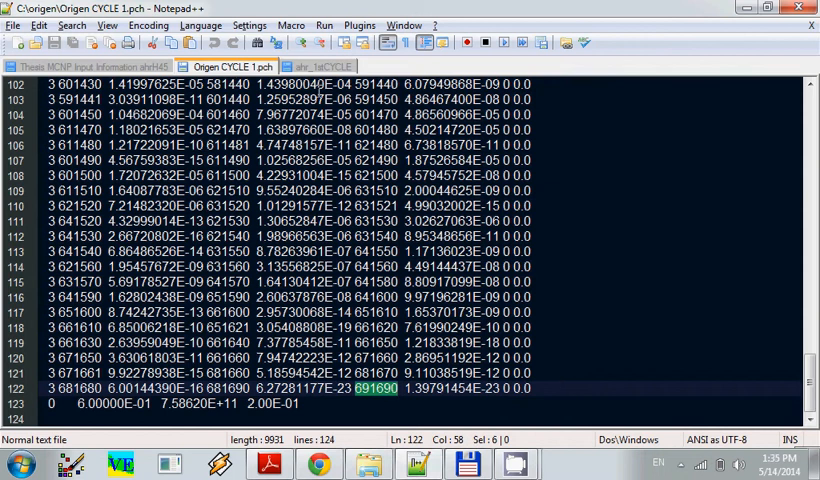
click(318, 66)
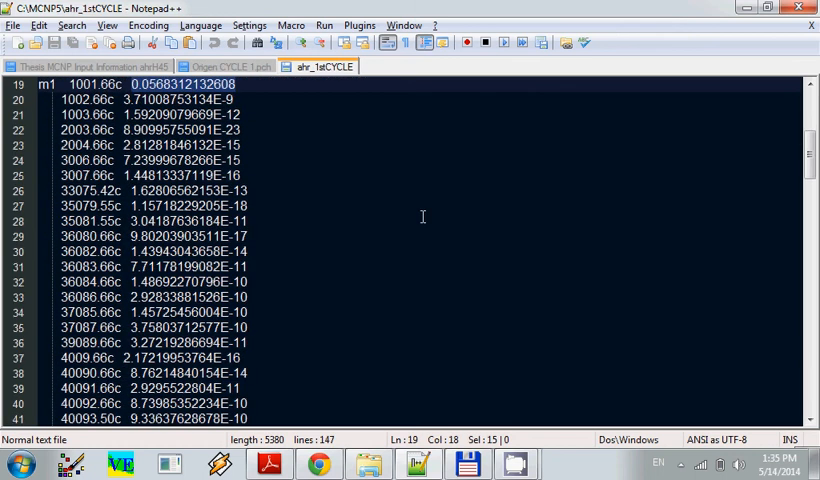
scroll(up, 3)
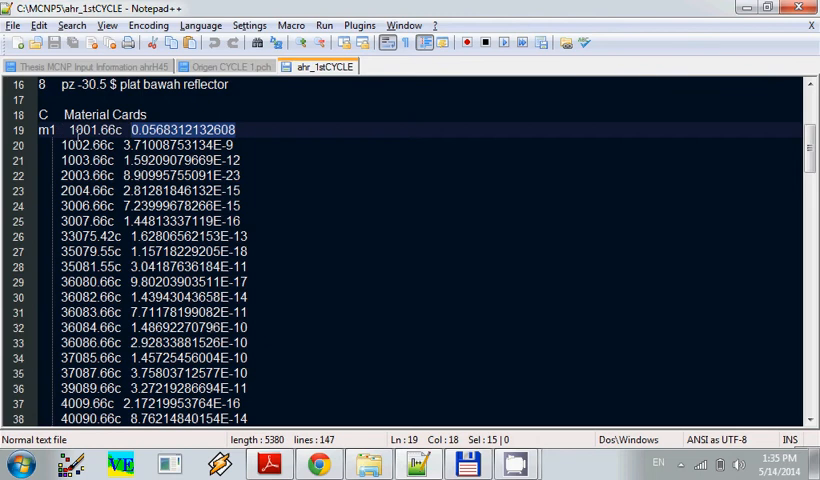
mouse_move(30, 184)
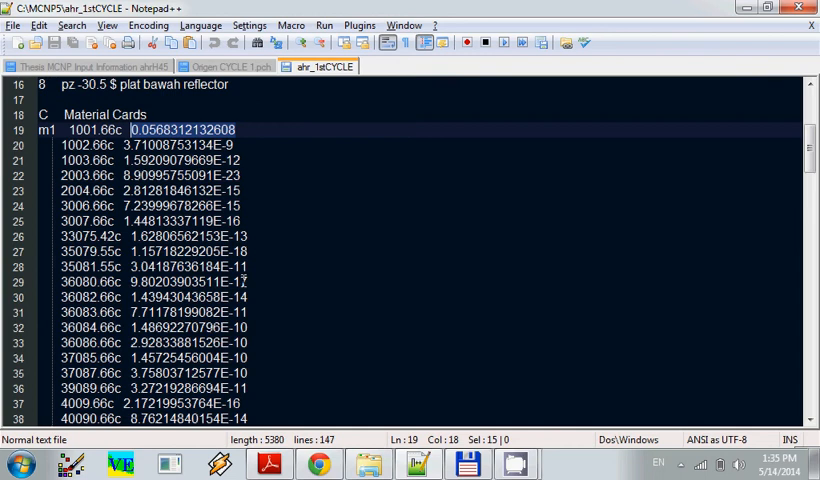
scroll(down, 3)
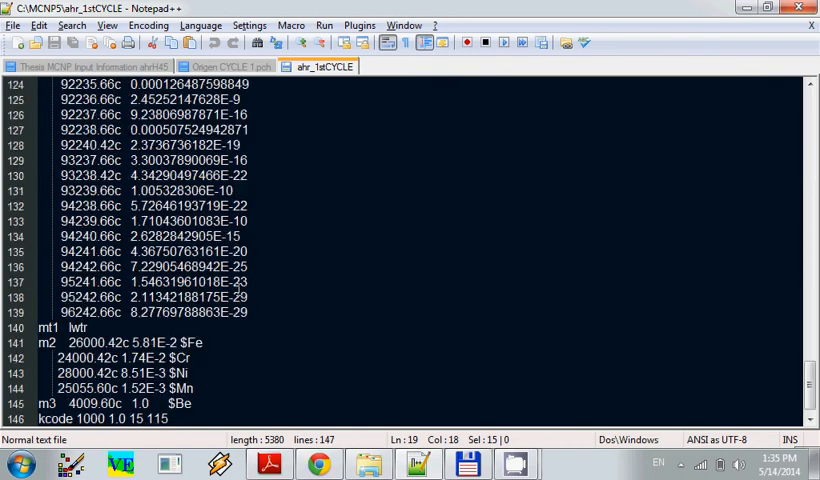
scroll(down, 3)
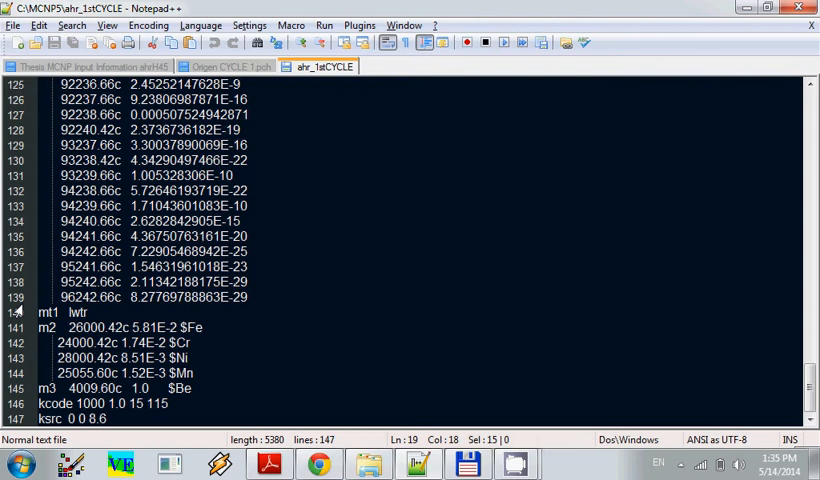
mouse_move(282, 320)
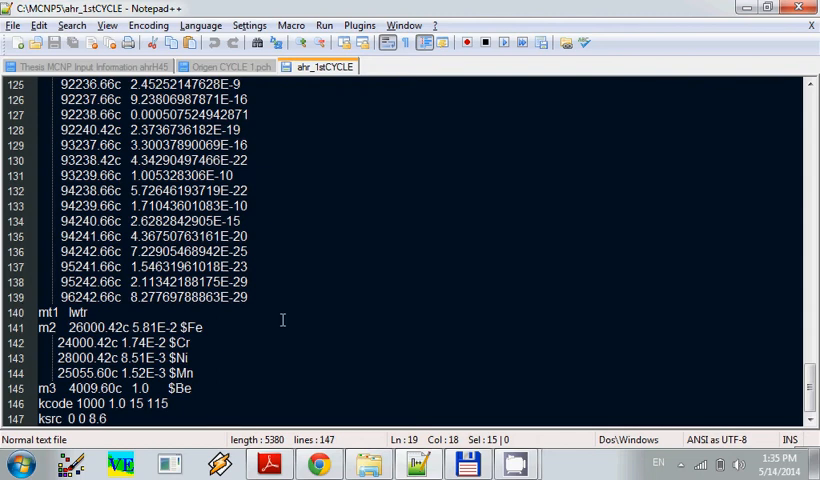
scroll(up, 3)
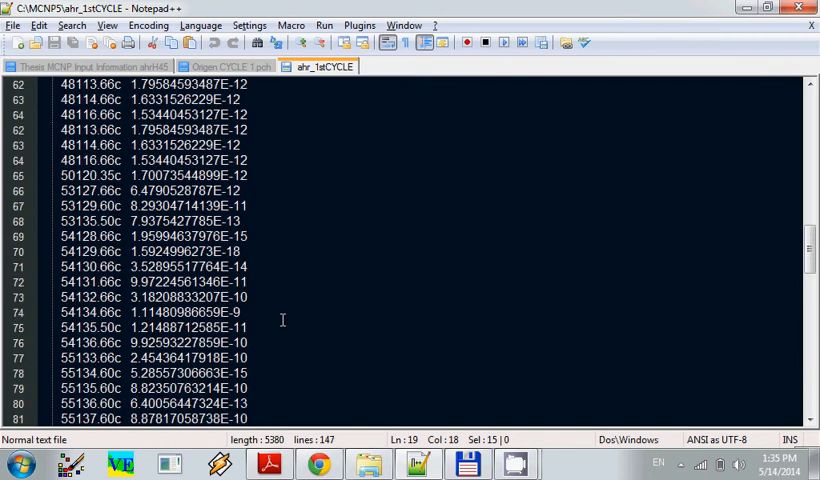
click(228, 66)
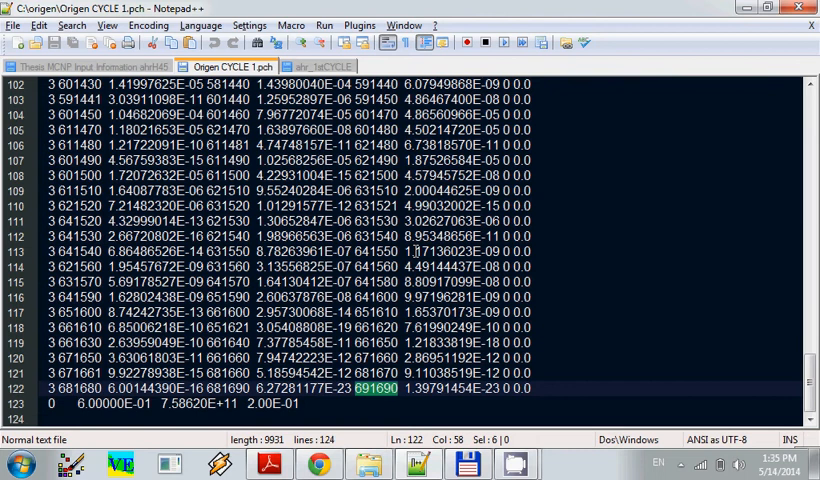
mouse_move(414, 250)
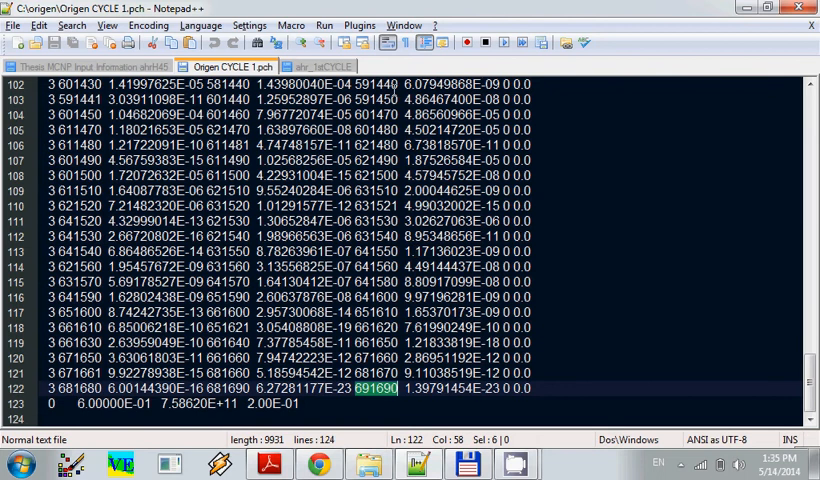
click(318, 66)
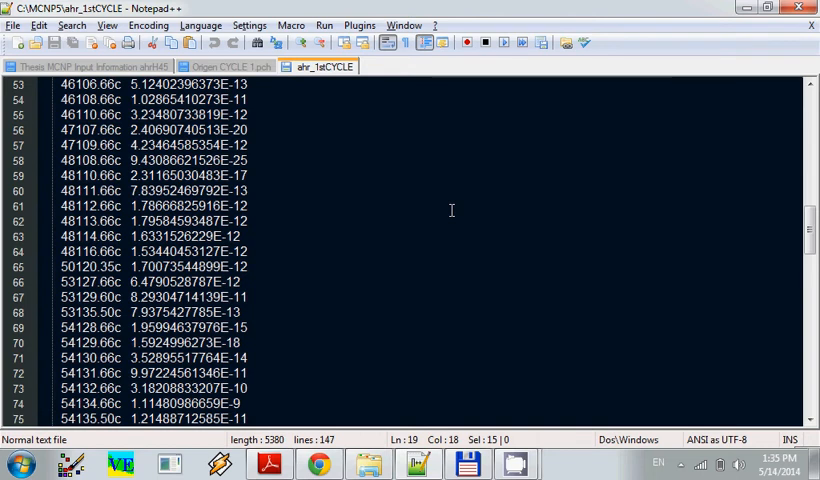
scroll(down, 3)
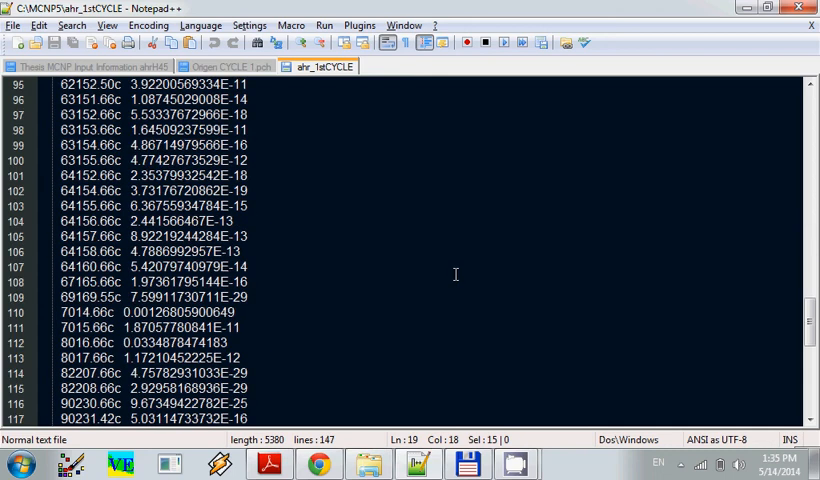
scroll(down, 3)
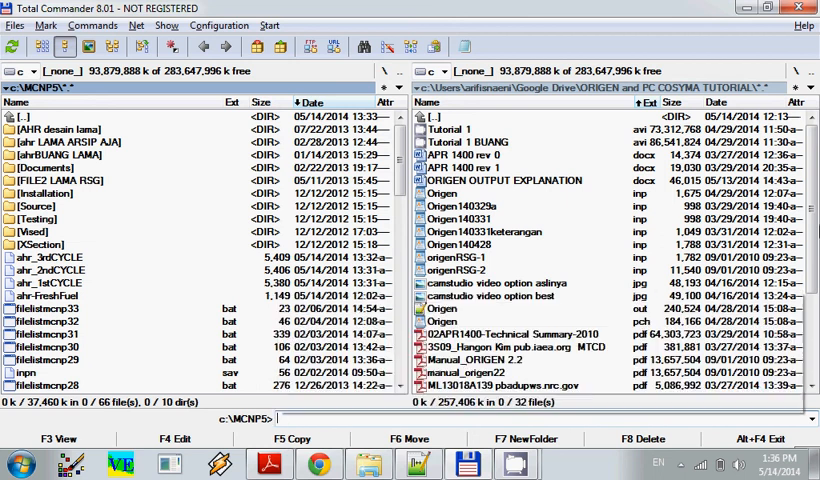
- Begin the mcnp5 run command for the first-cycle input from the MCNP5 folder
text(m5)
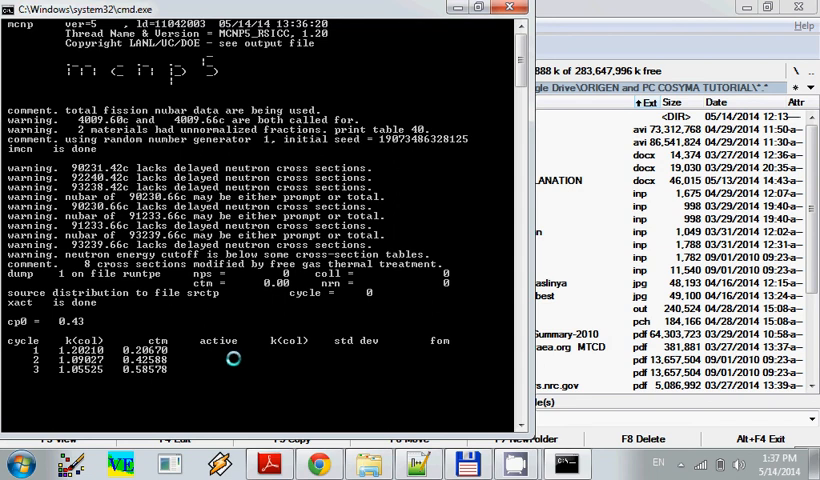
- Review ahr_1stCYCLE's closing cards and select the cycle count in the kcode 1000 1.0 15 115 line
scroll(down, 3)
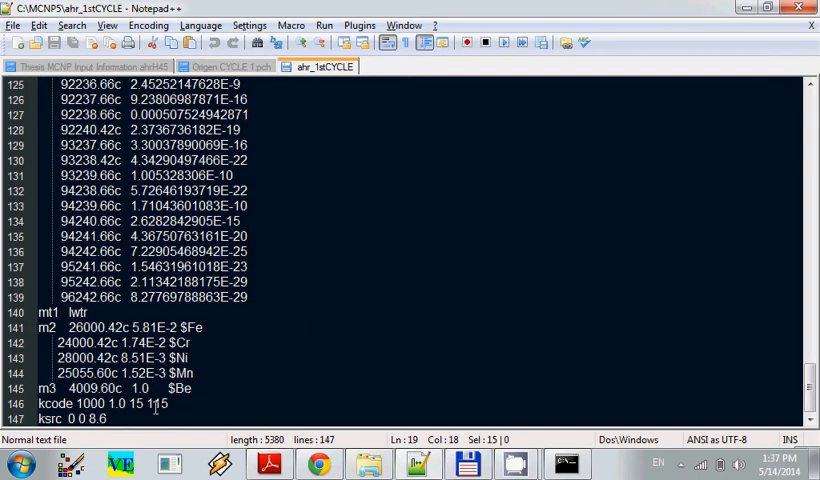
double_click(156, 404)
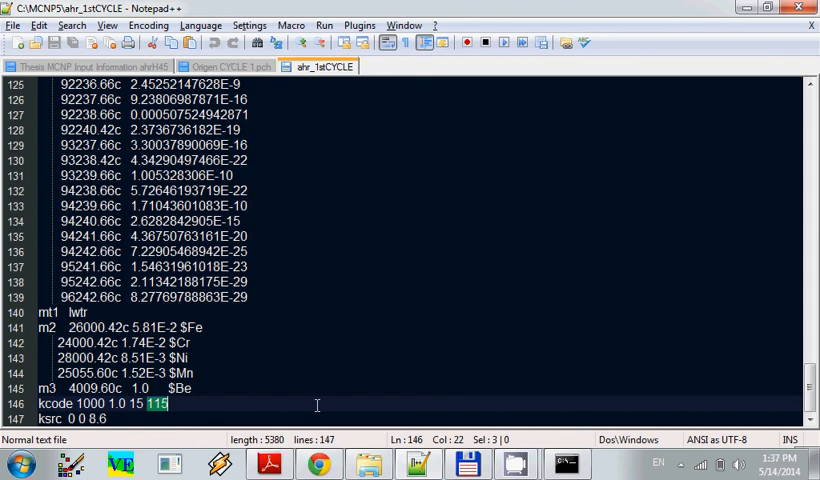